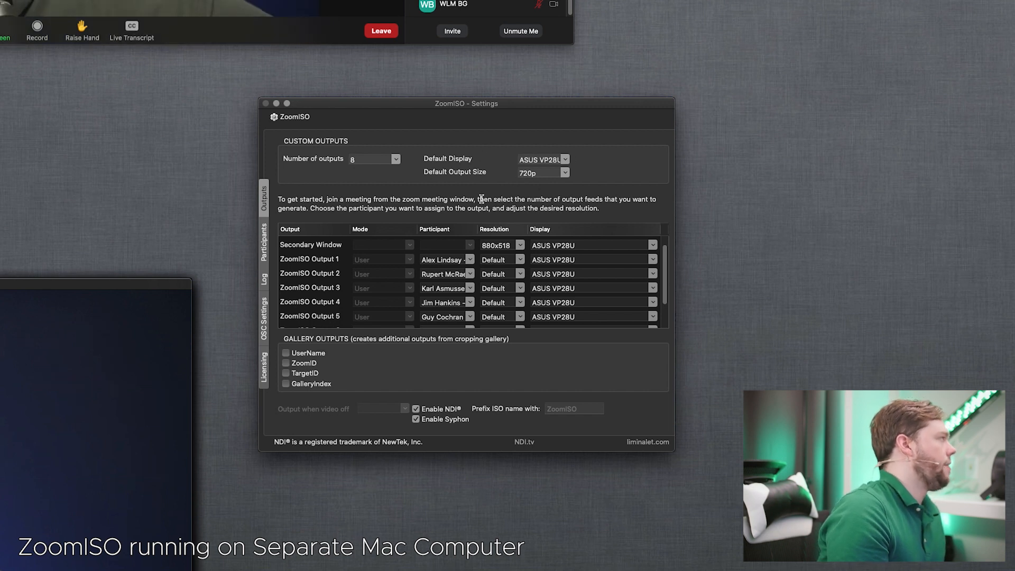
- Scroll through the finished demo project's eight ZoomISO inputs and 2UP/3UP/4UP layouts
scroll(up, 3)
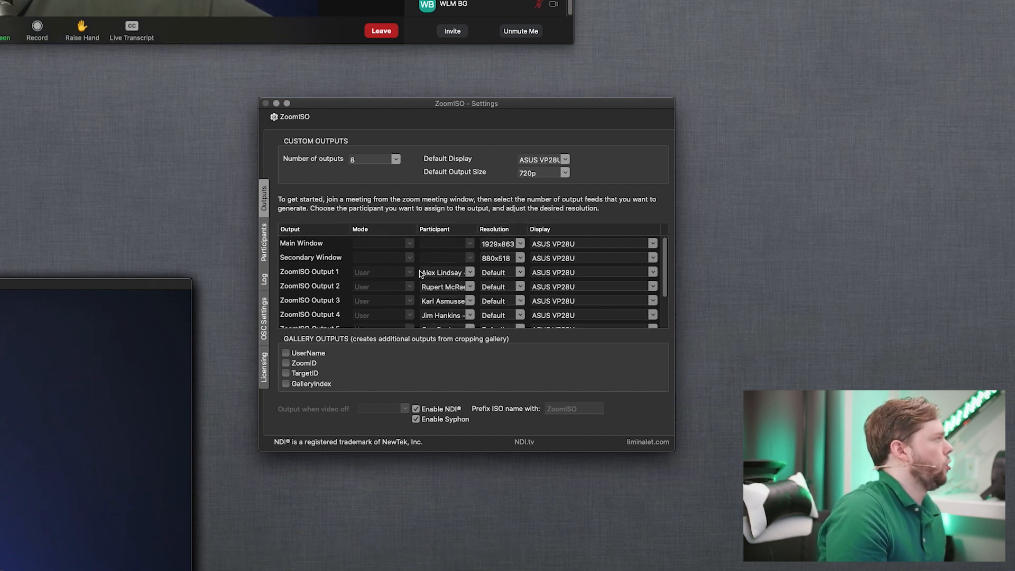
scroll(down, 3)
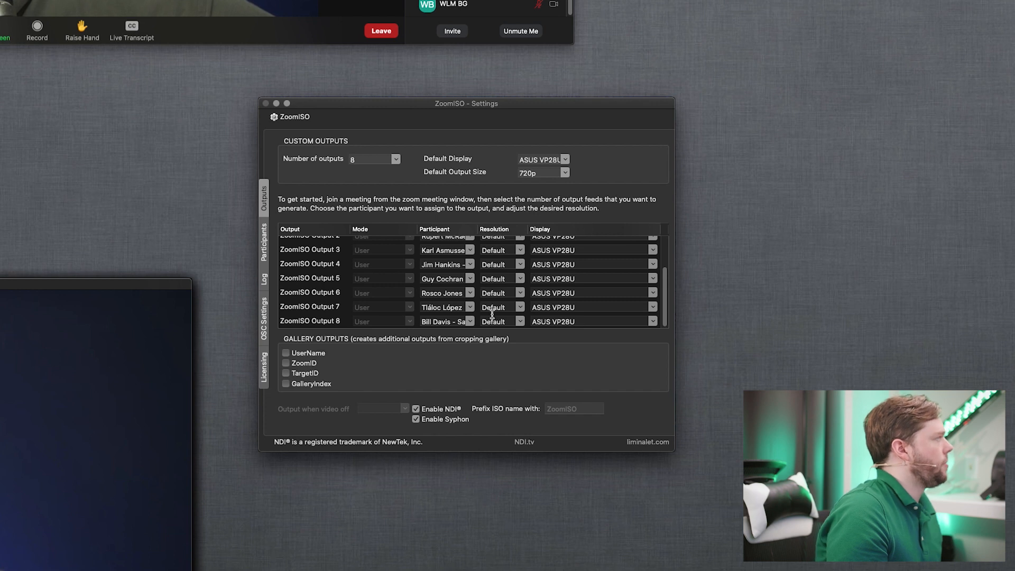
scroll(up, 3)
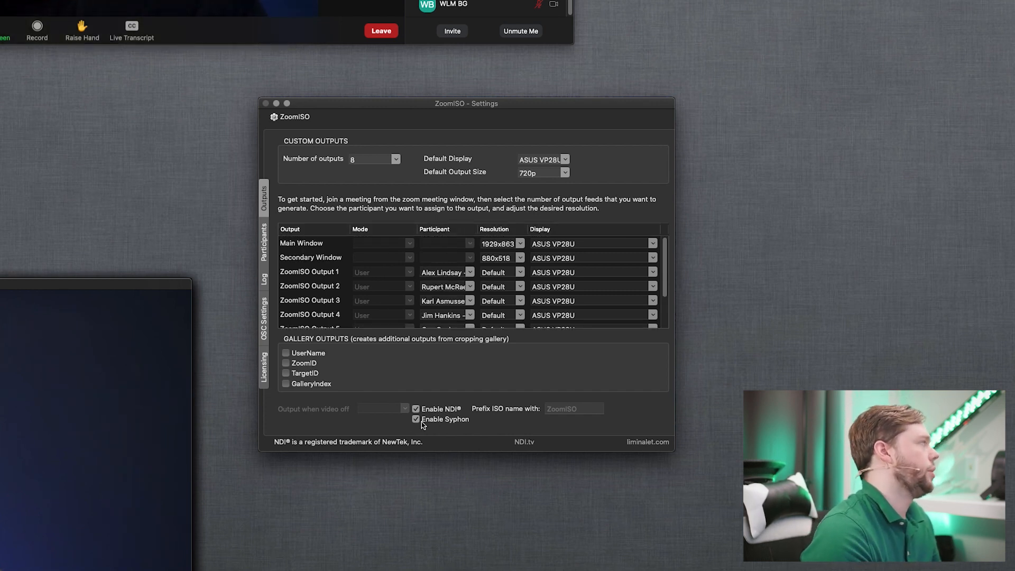
mouse_move(453, 369)
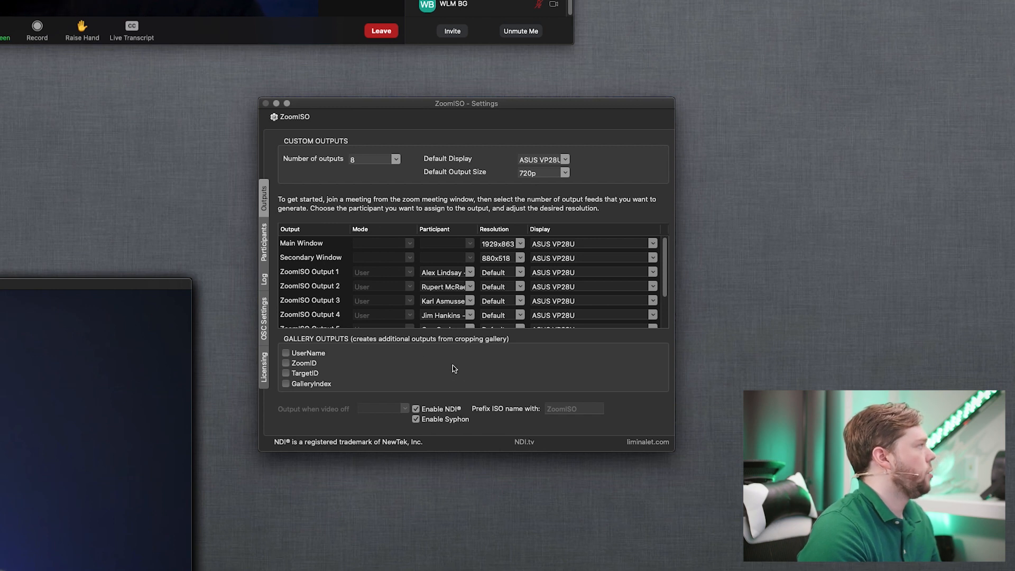
mouse_move(380, 236)
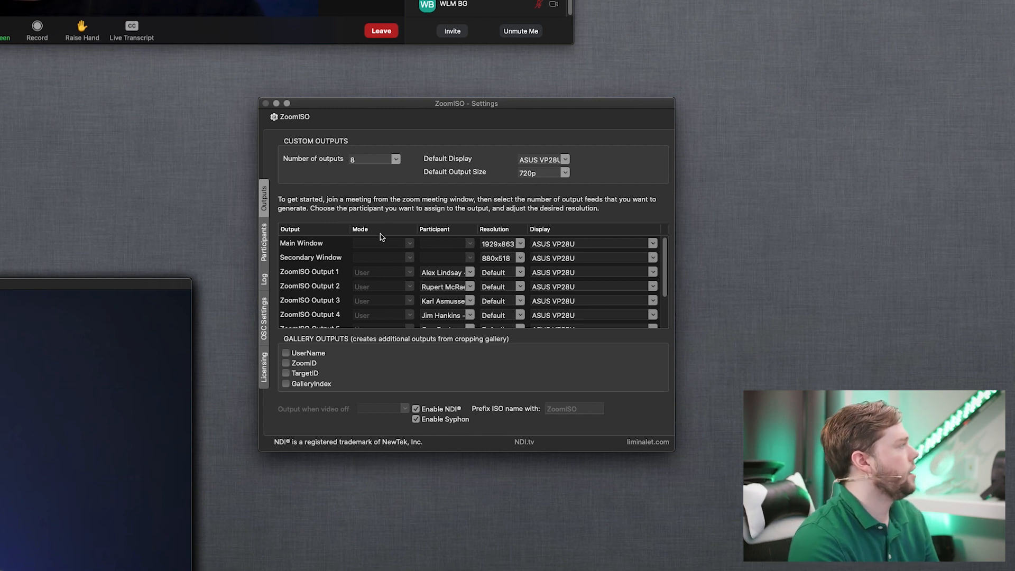
mouse_move(549, 208)
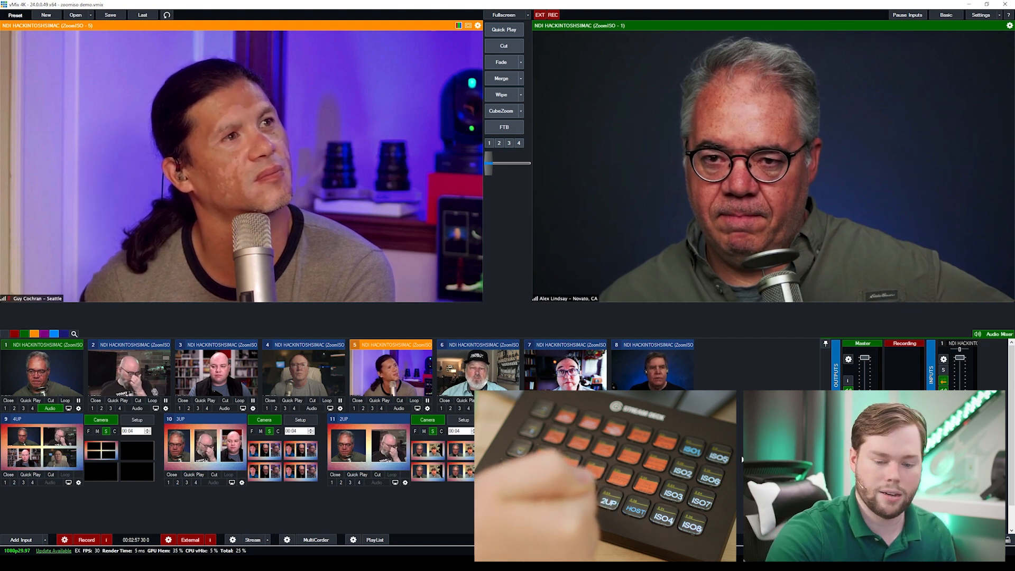
- Send the four-person 4UP layout to output from the Stream Deck
click(42, 419)
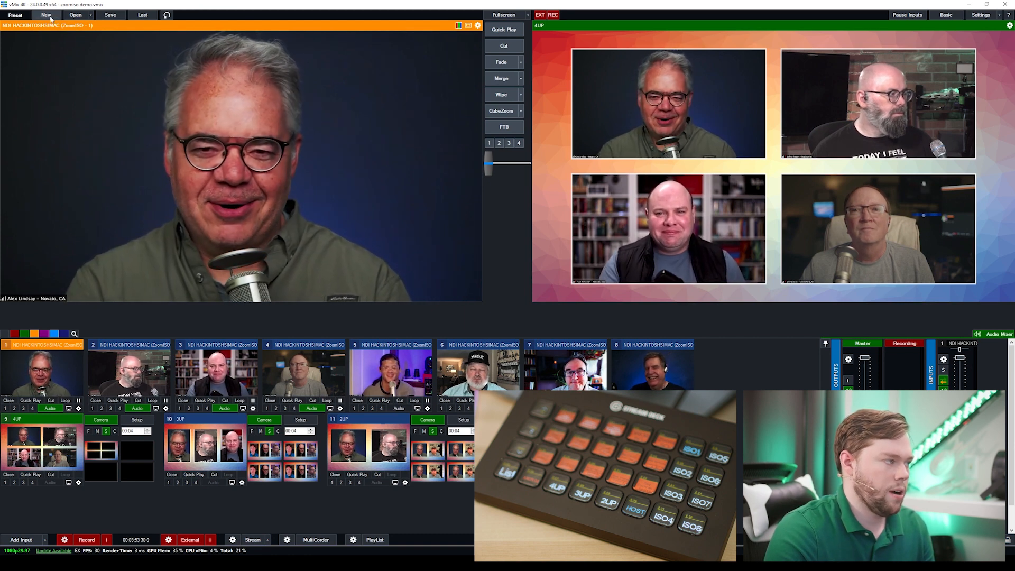
- Start a new empty project and add the ZoomISO - 1 NDI feed as input 1
click(46, 15)
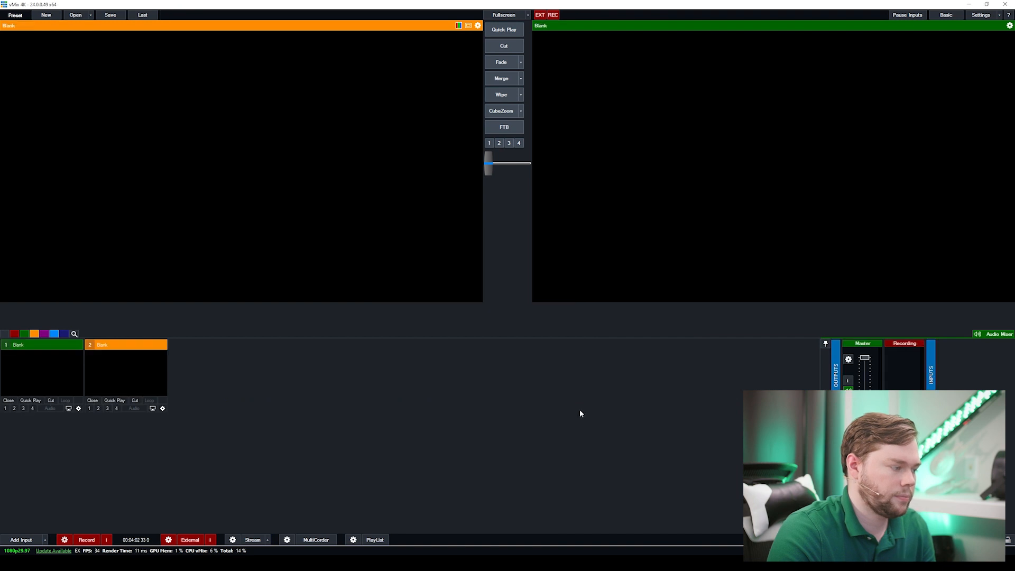
mouse_move(487, 386)
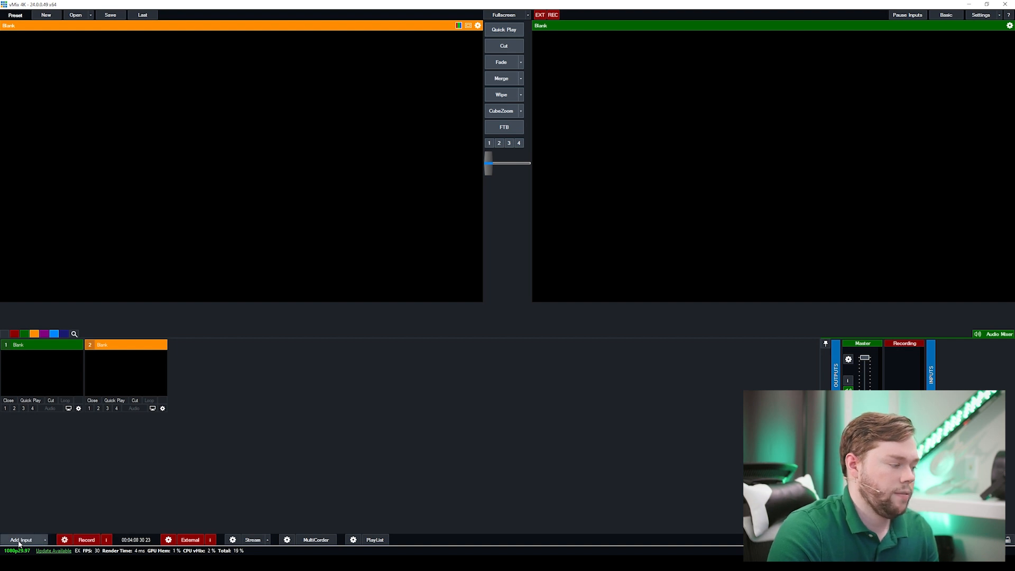
click(22, 540)
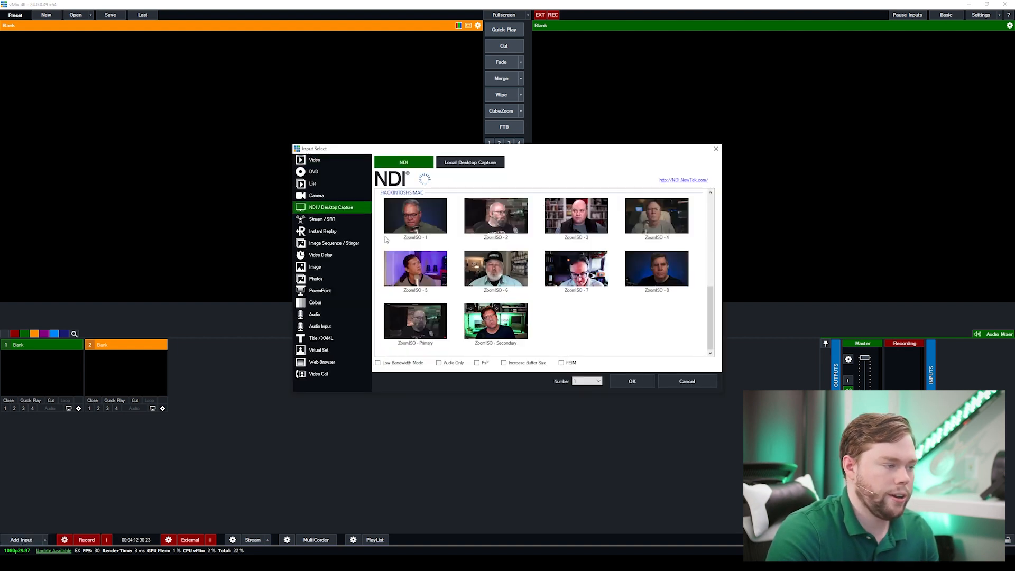
mouse_move(550, 271)
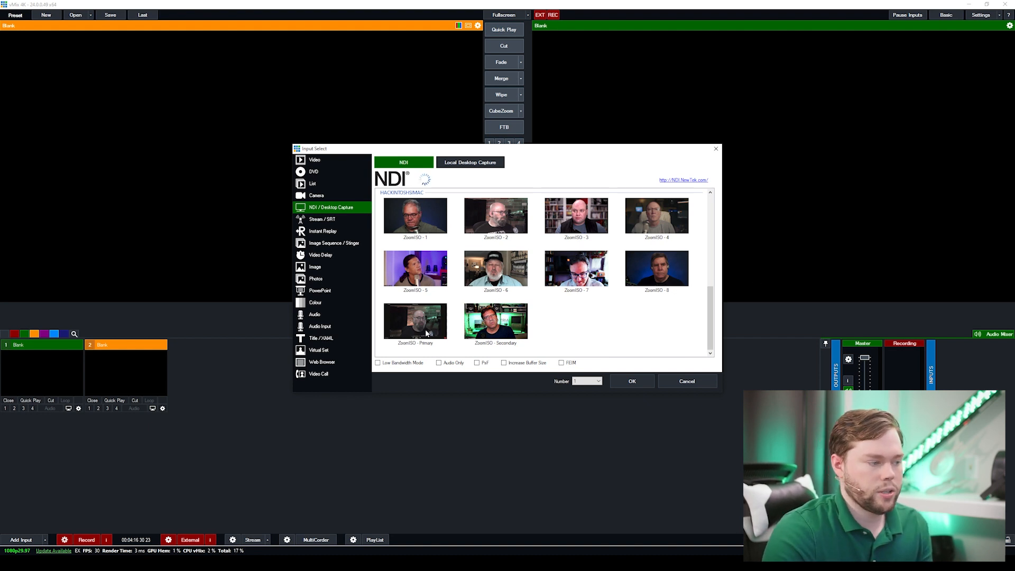
mouse_move(476, 249)
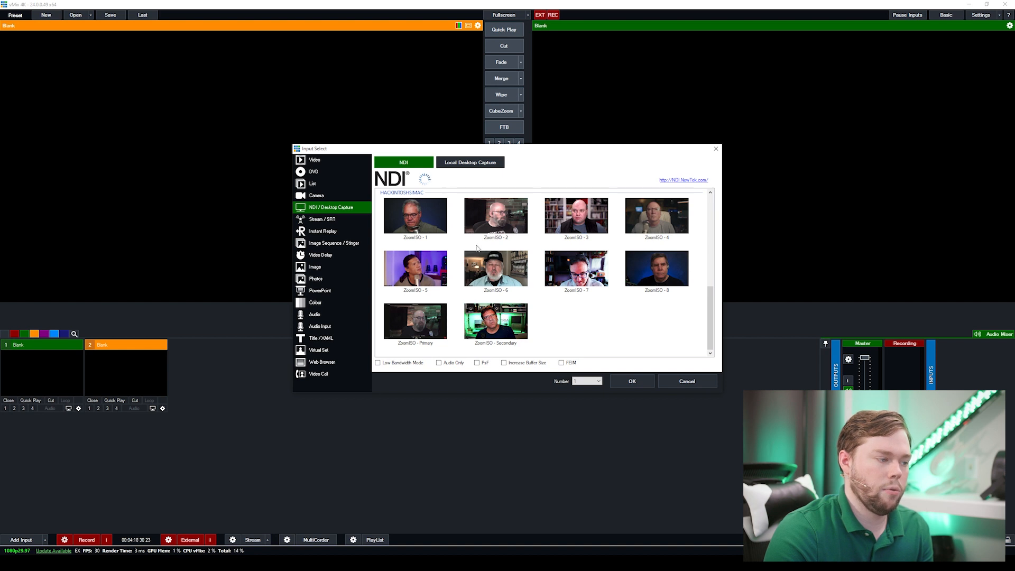
mouse_move(575, 350)
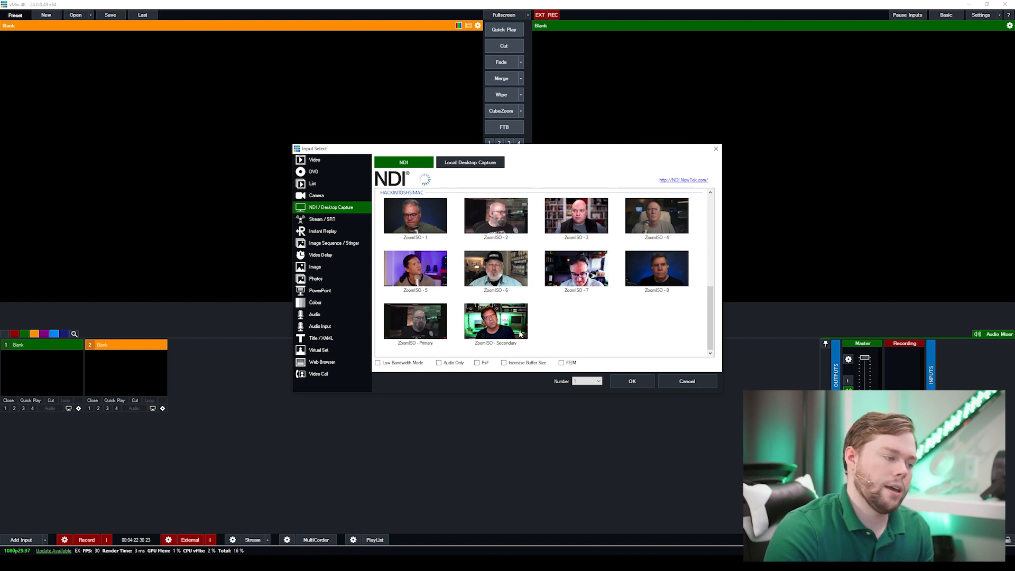
mouse_move(427, 318)
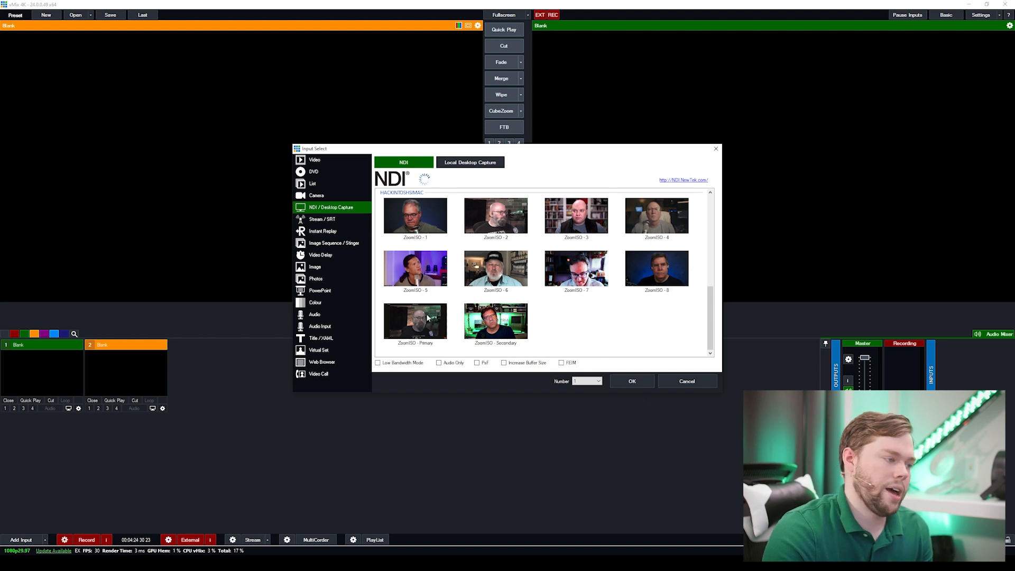
click(631, 381)
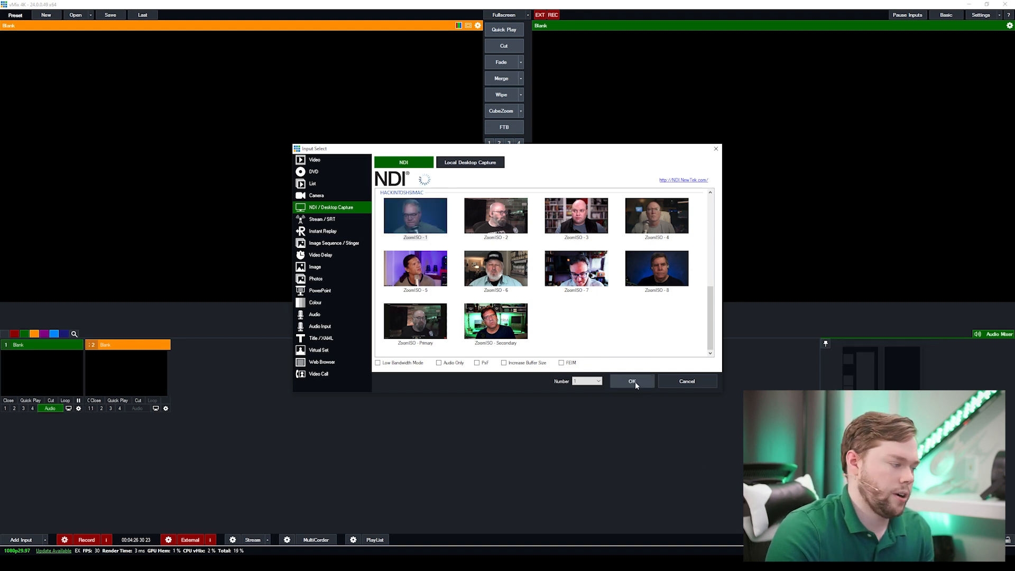
click(632, 380)
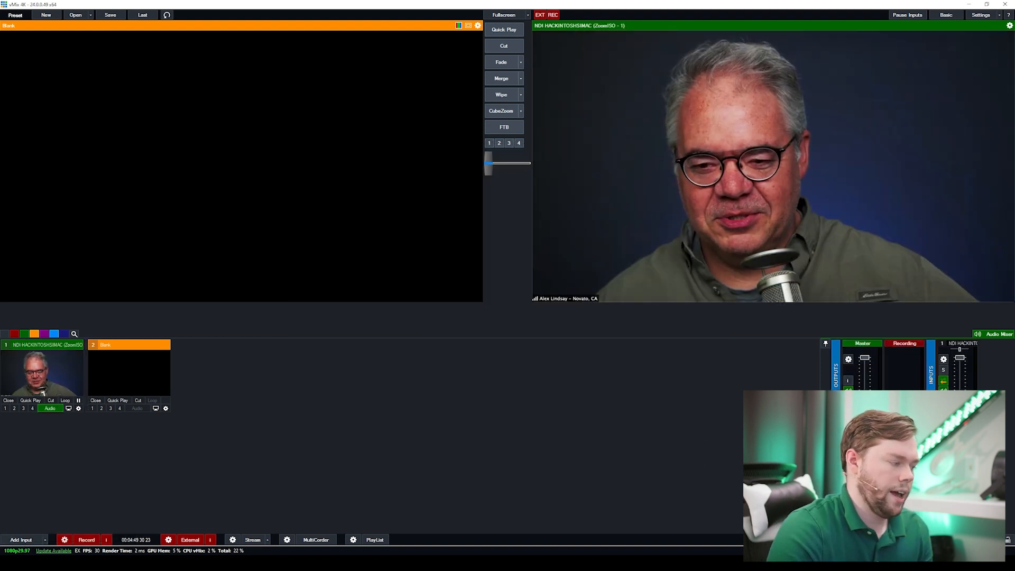
- Add the ZoomISO - 2 and remaining ZoomISO NDI feeds as further inputs
click(21, 540)
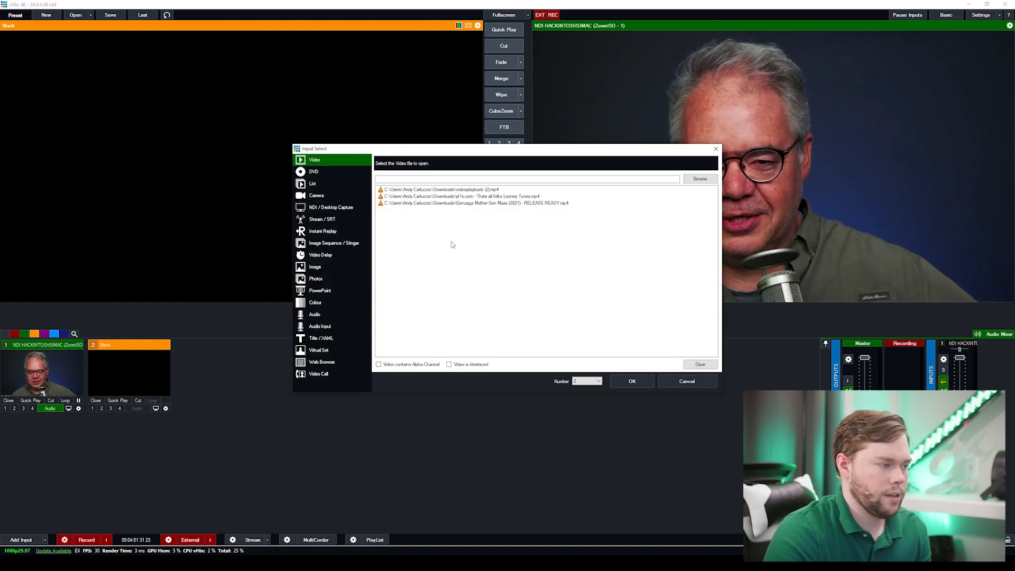
click(331, 207)
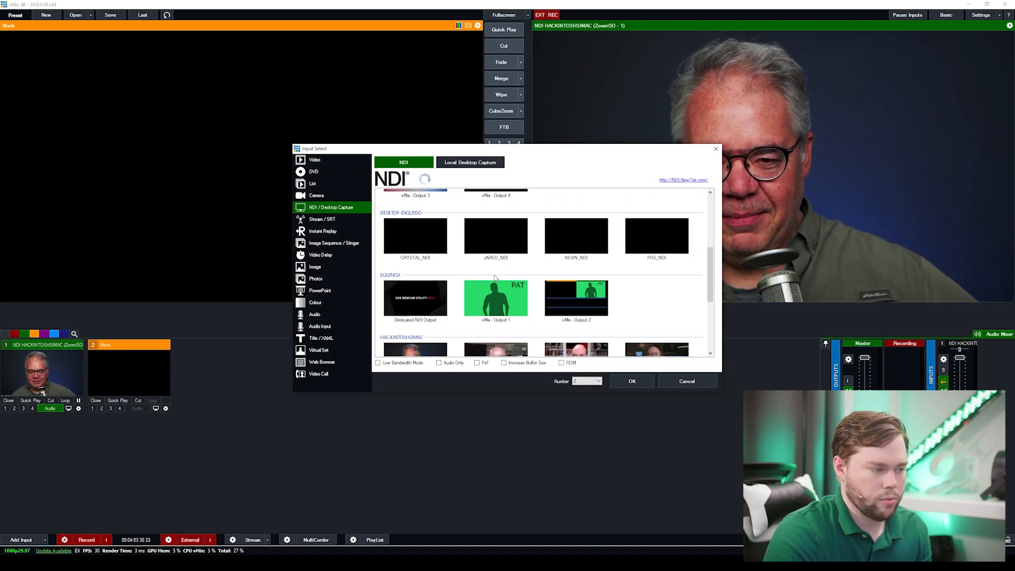
scroll(down, 3)
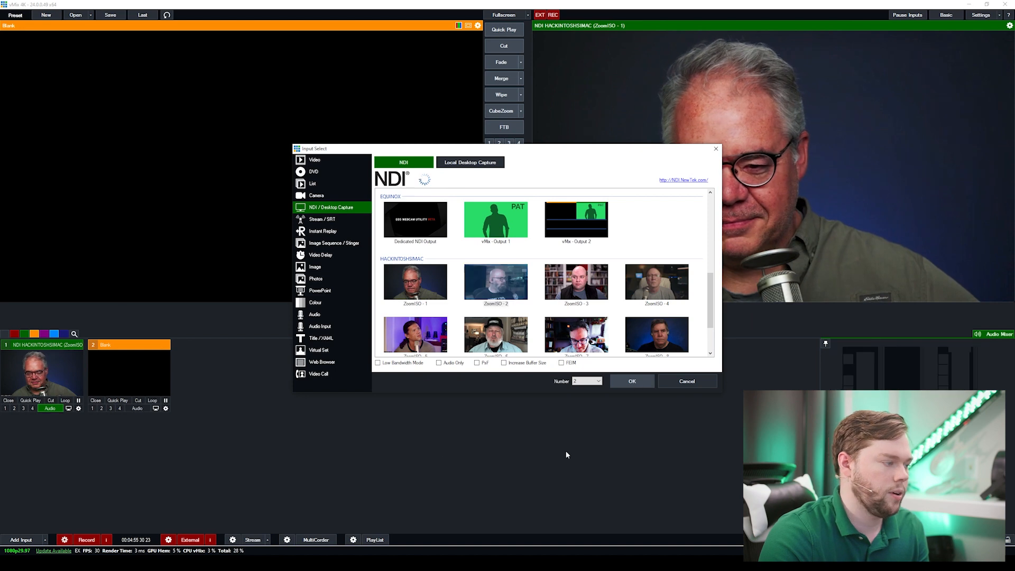
click(632, 381)
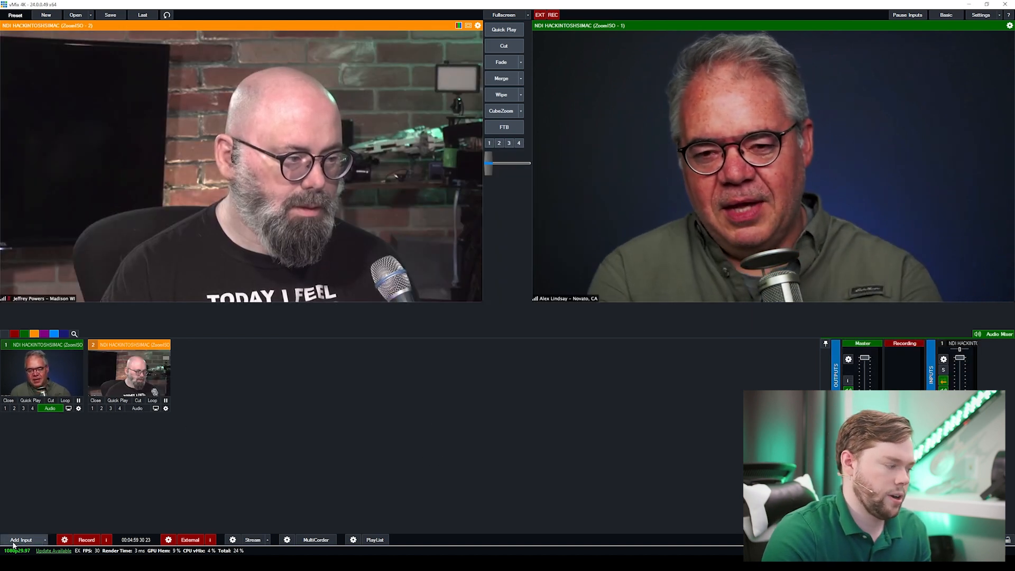
click(22, 539)
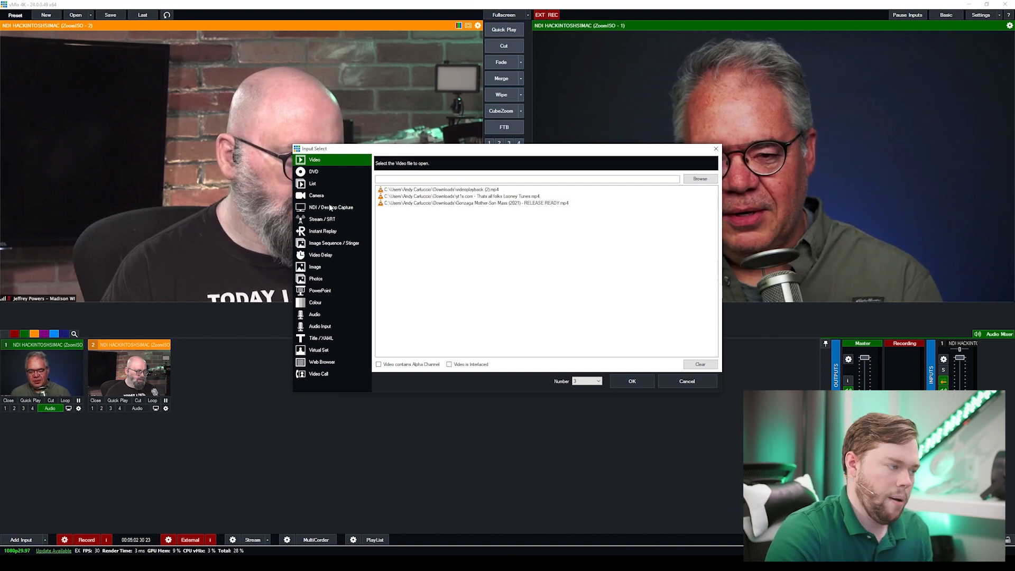
click(331, 207)
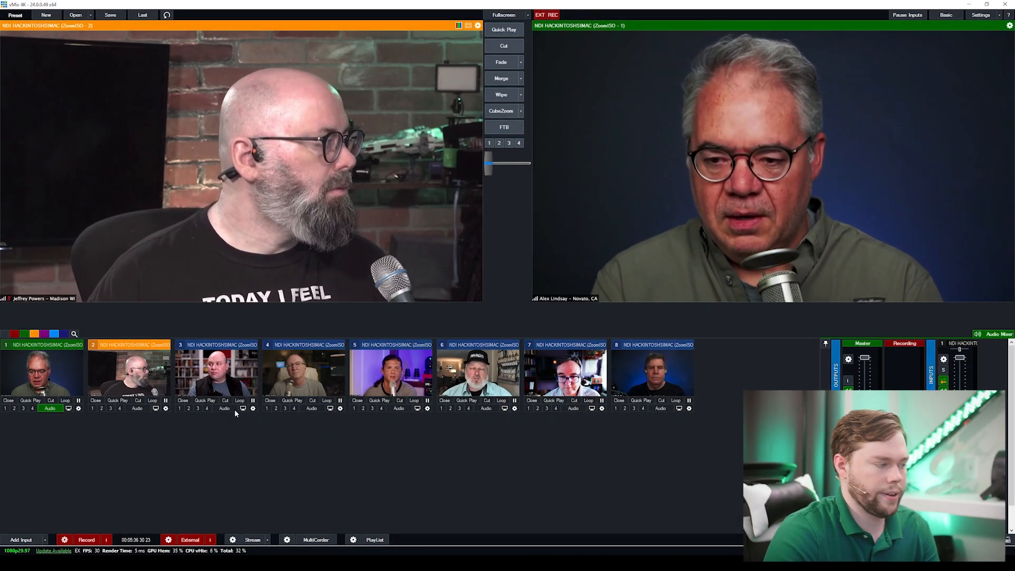
- Add the WQuadBox-News four-box virtual set as input 9
click(305, 372)
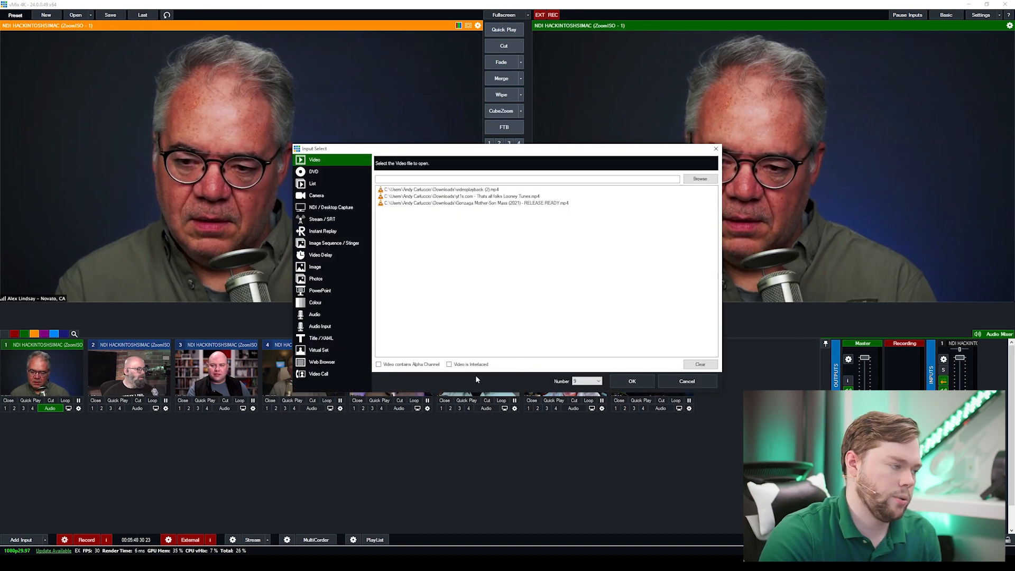
click(319, 350)
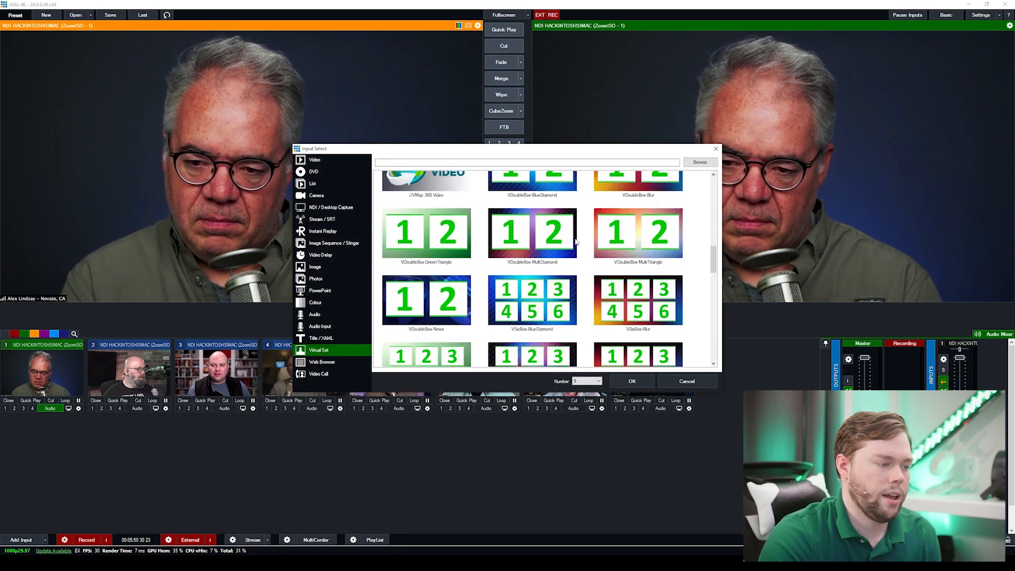
scroll(down, 3)
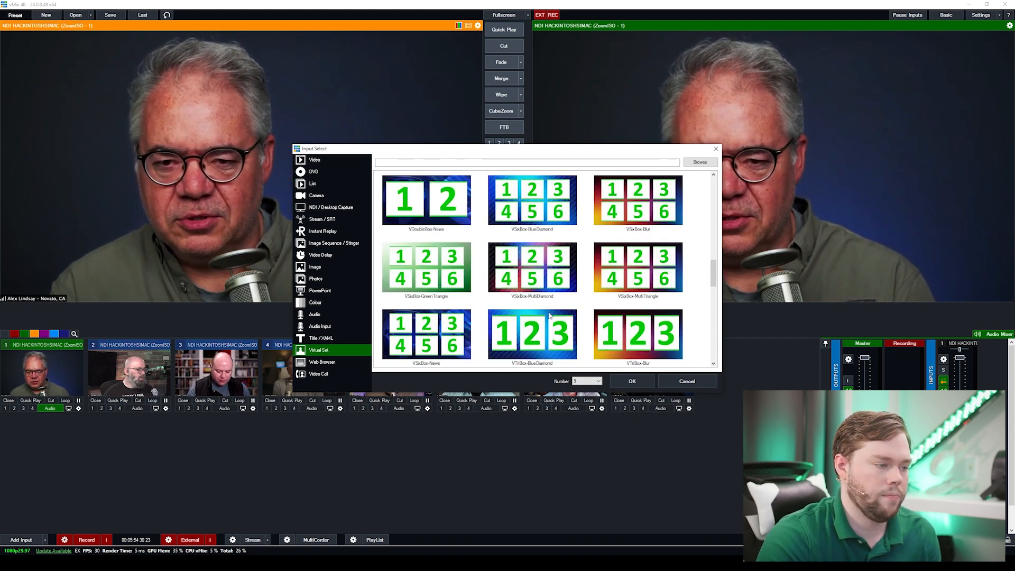
scroll(down, 3)
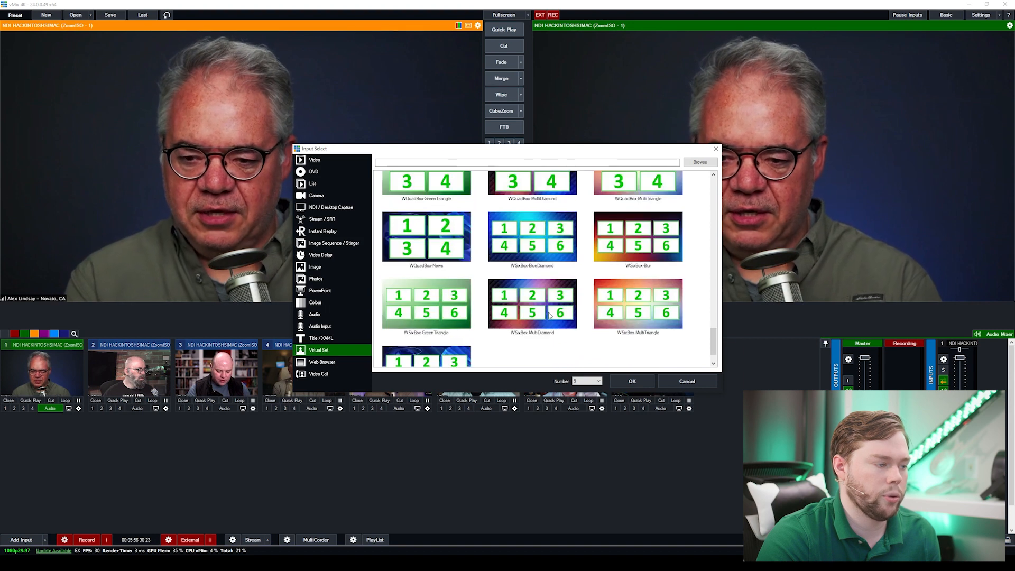
click(426, 237)
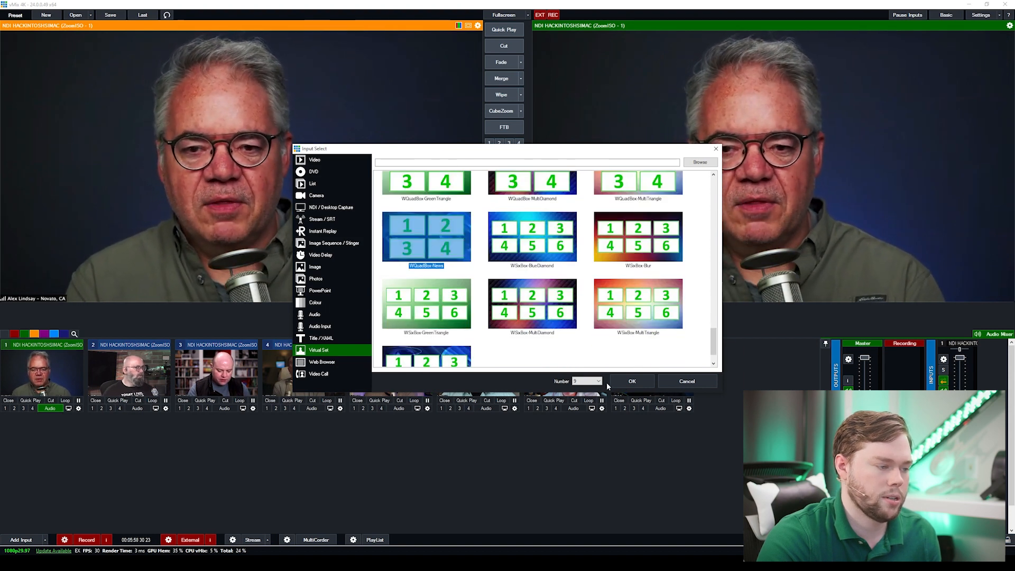
click(632, 380)
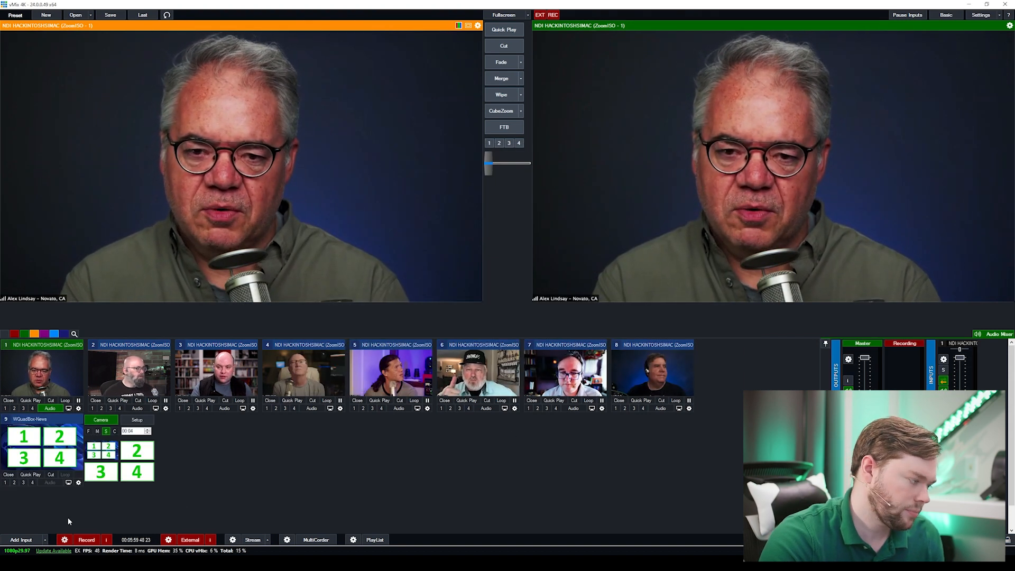
- Add the VTriBox-News three-box virtual set as input 10
click(21, 540)
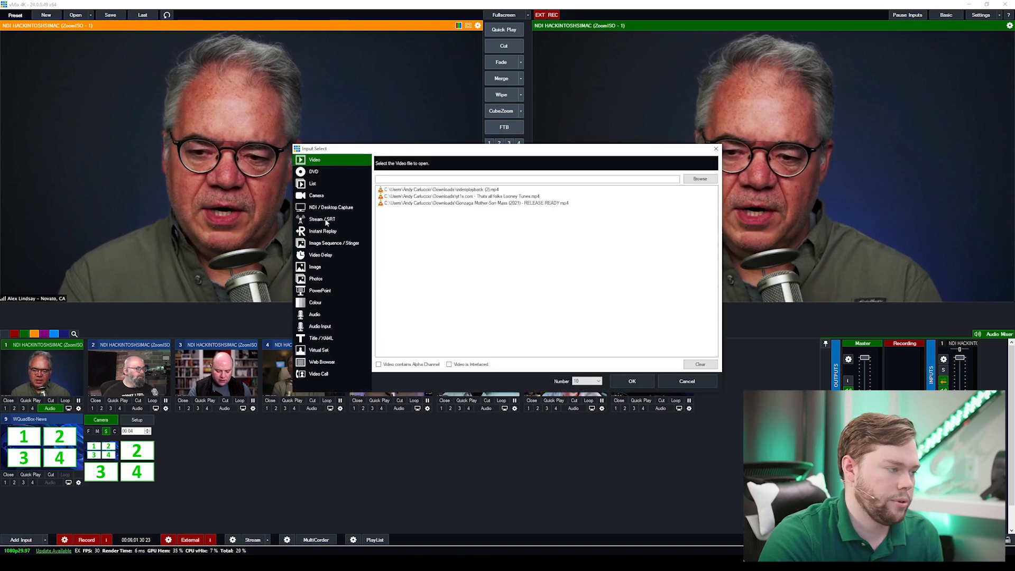
click(331, 208)
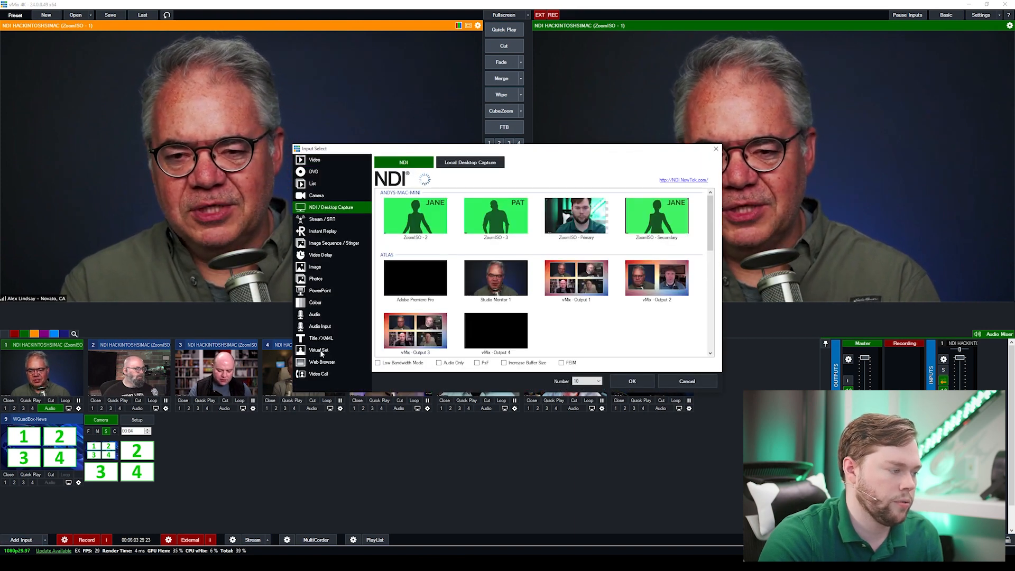
click(319, 350)
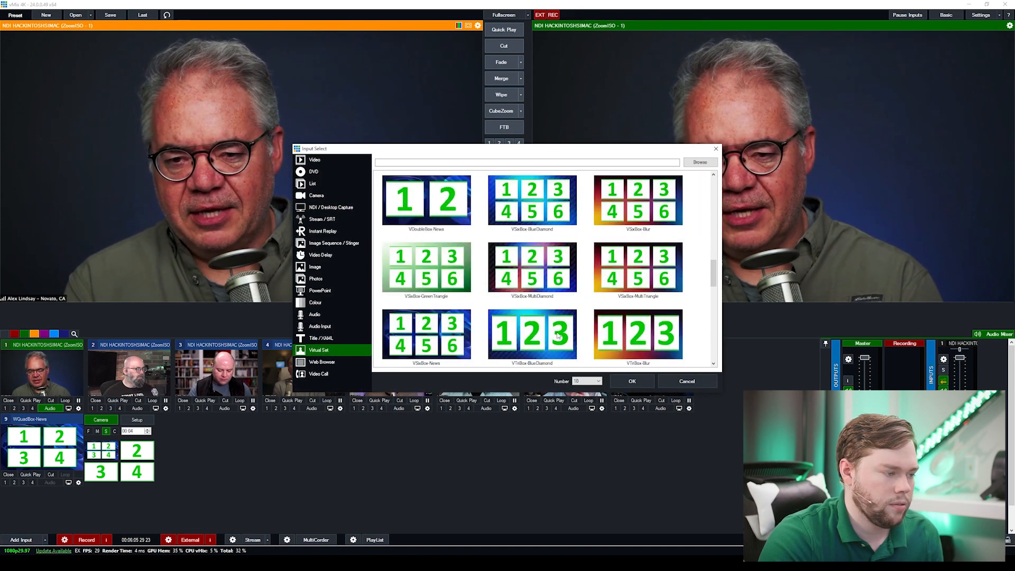
scroll(down, 3)
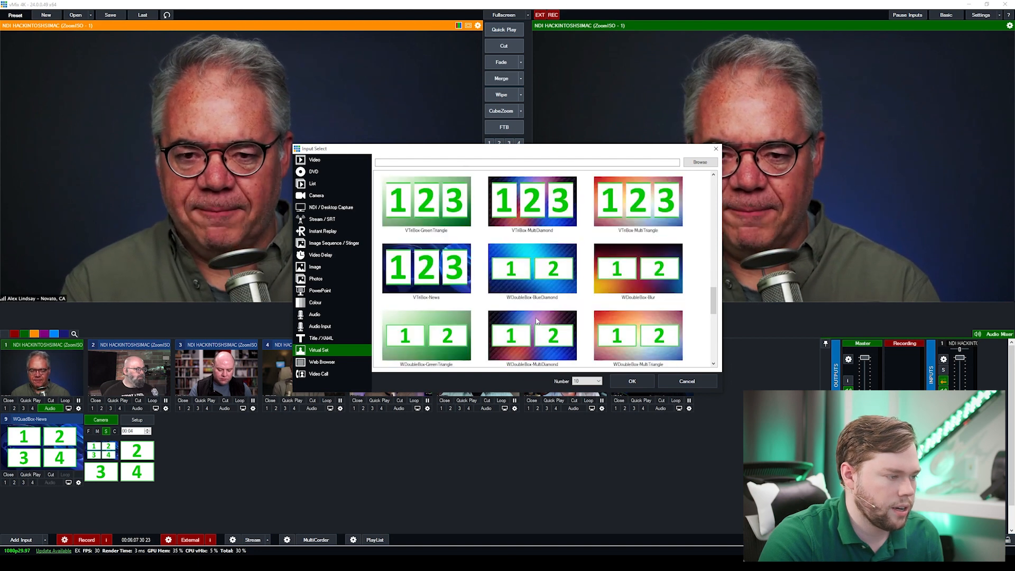
click(631, 380)
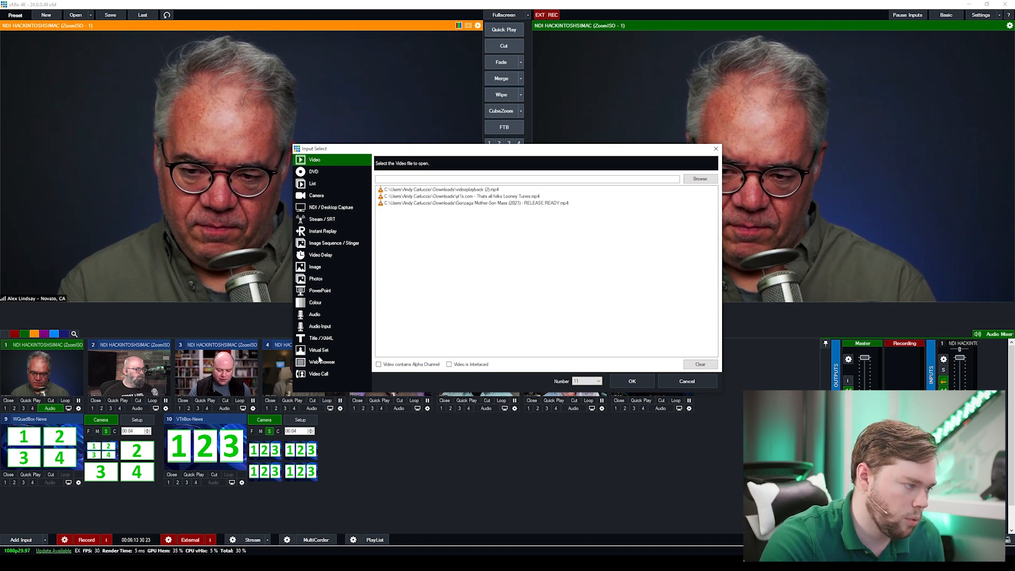
- Add the VDoubleBox-News two-box virtual set as input 11, named 2UP
click(318, 349)
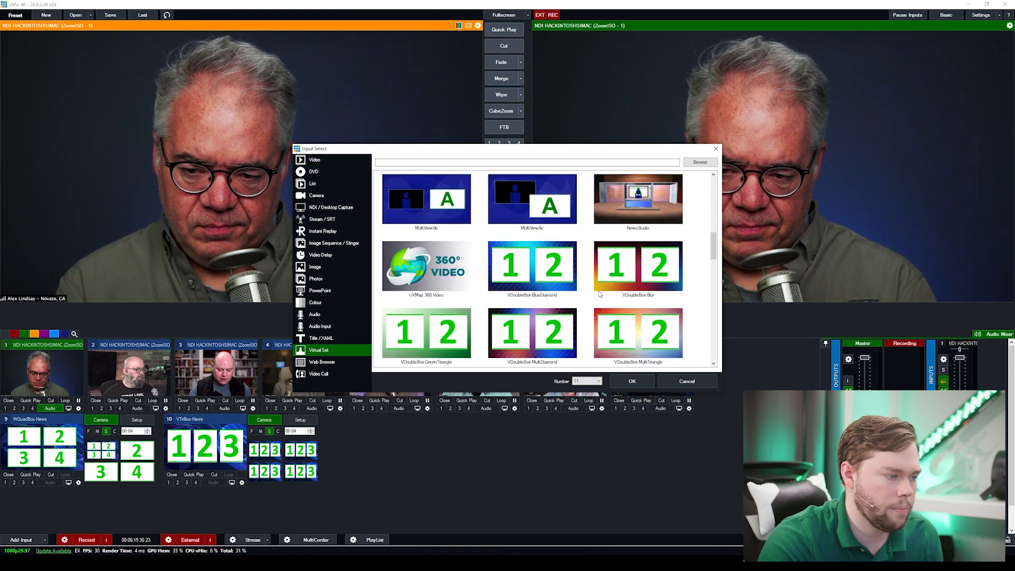
click(632, 381)
text(2UP)
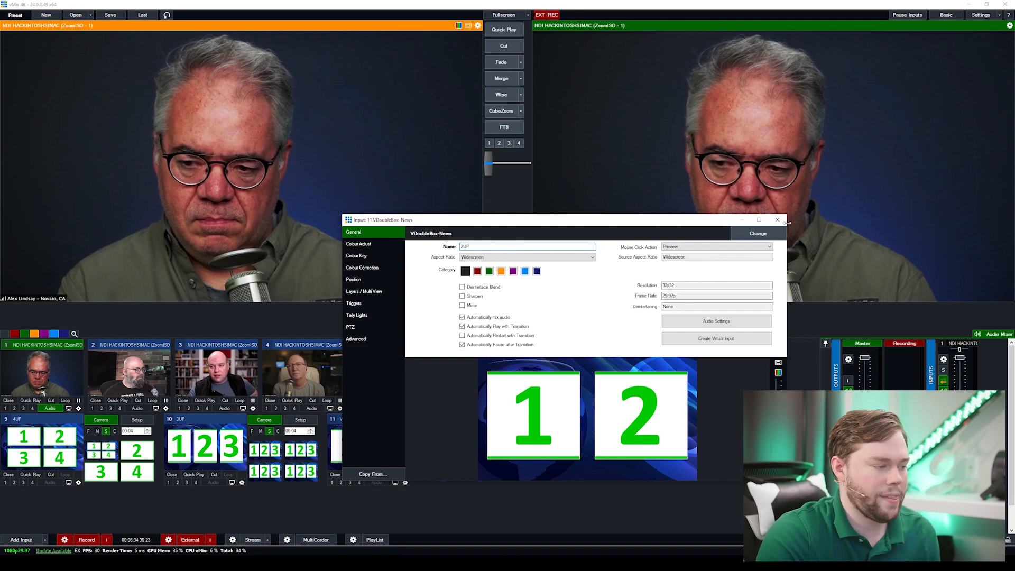
click(776, 219)
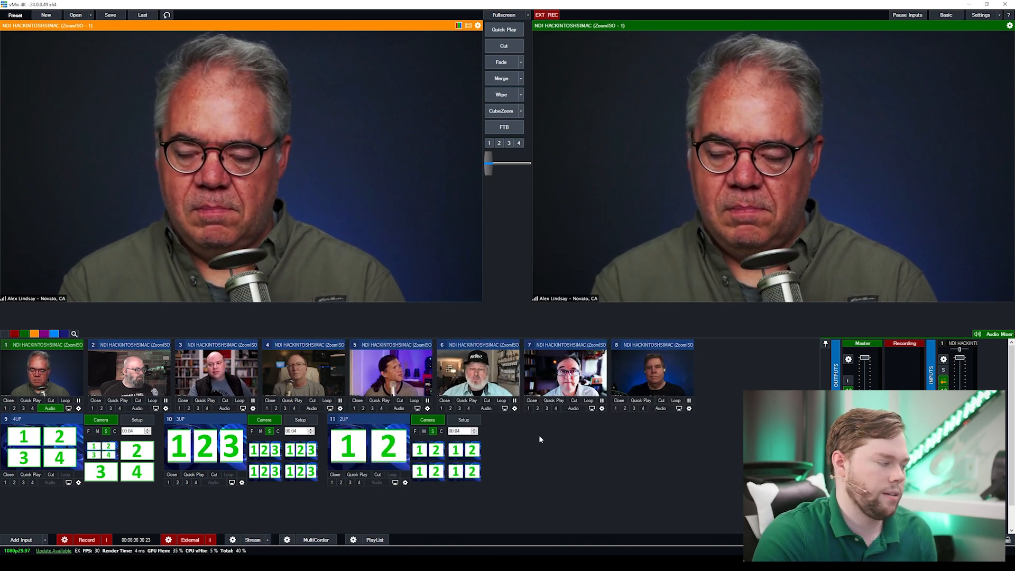
- Assign ZoomISO inputs 1–4 to Box1–Box4 of the 4UP virtual set
click(136, 419)
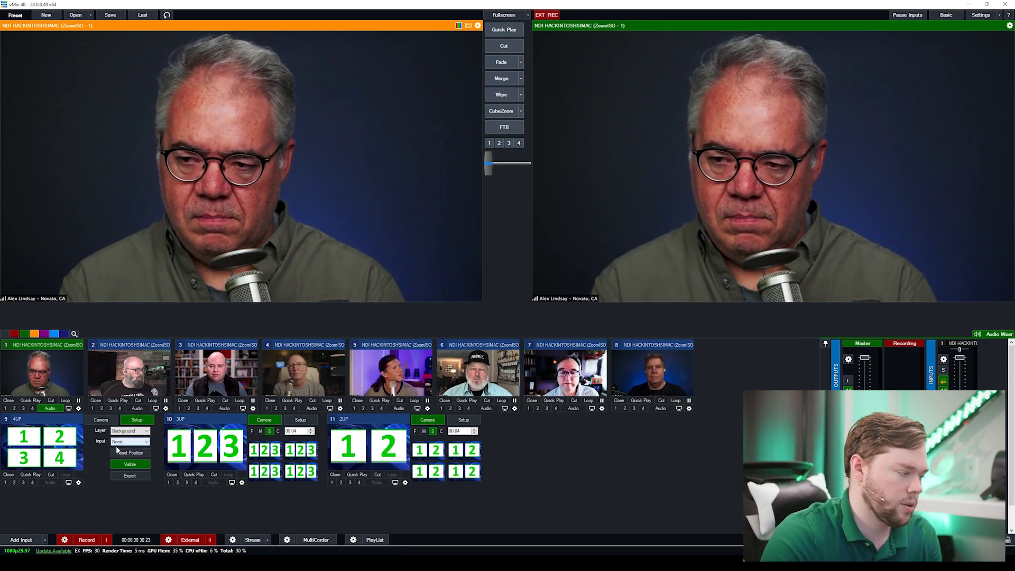
click(130, 441)
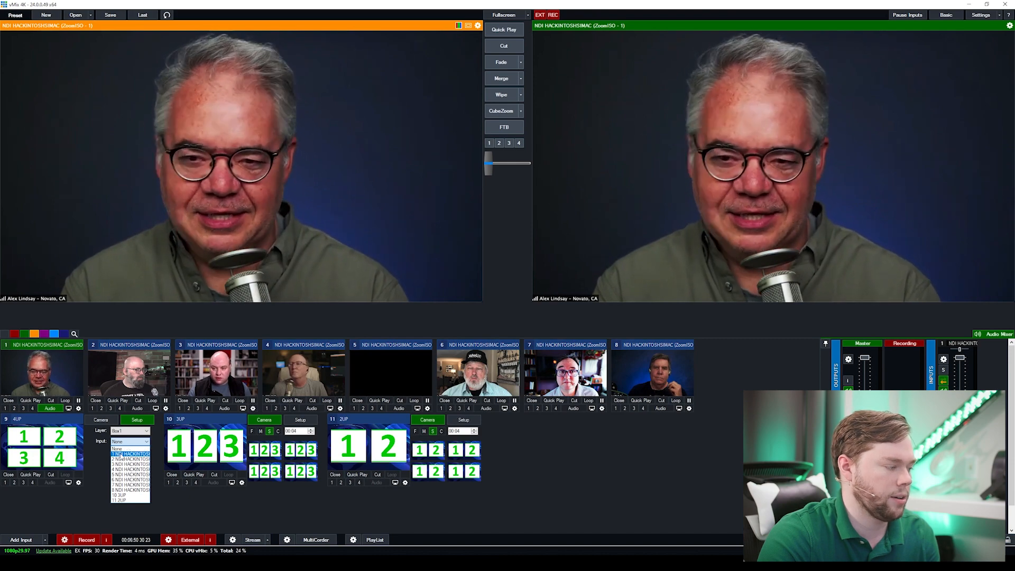
click(130, 442)
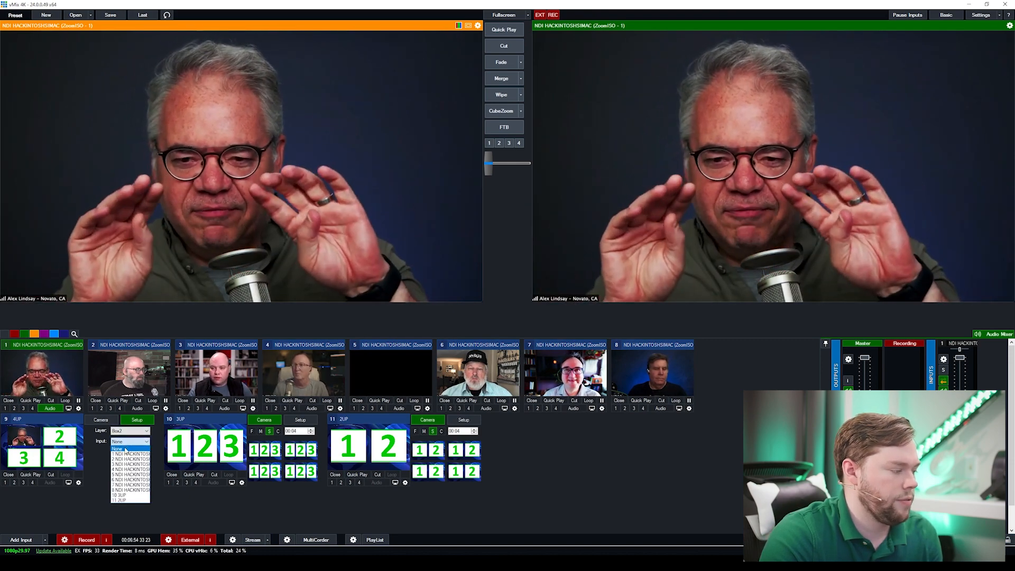
click(147, 441)
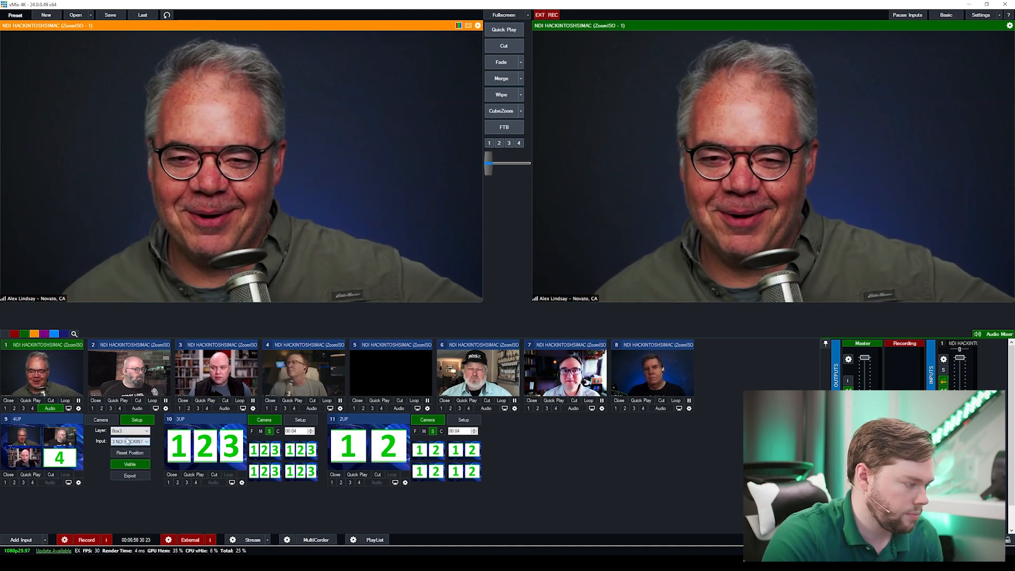
click(129, 431)
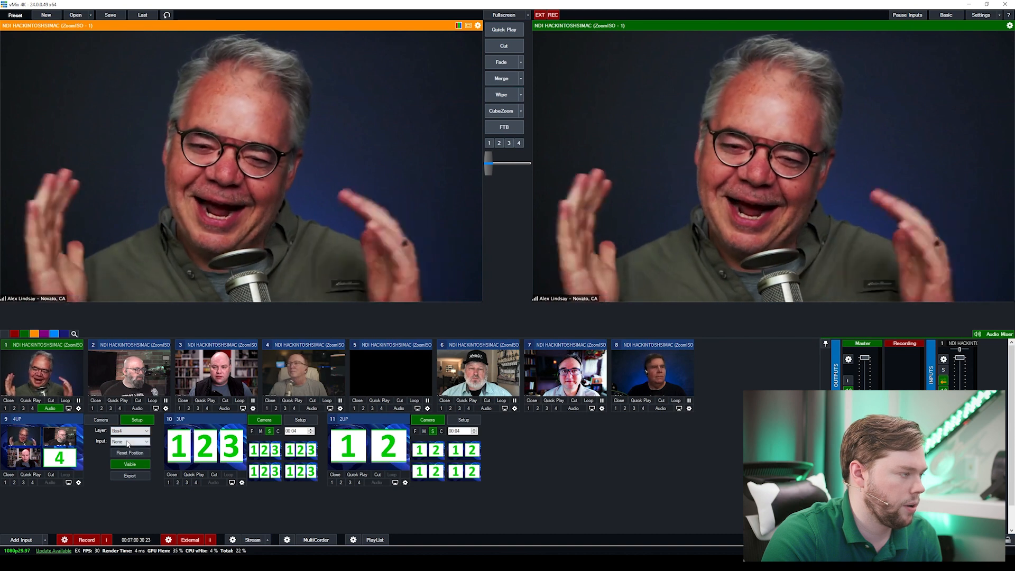
click(130, 442)
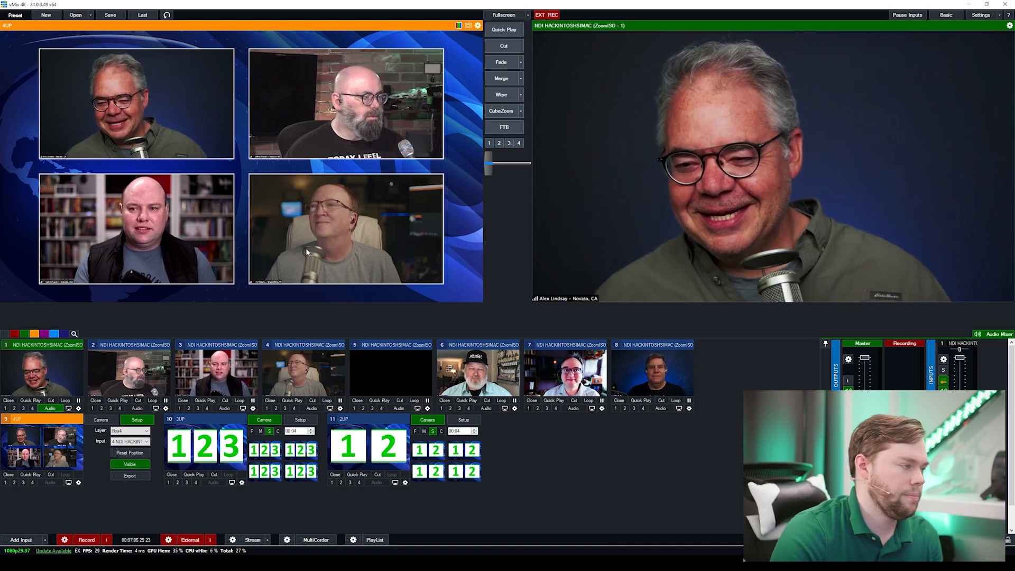
- Assign ZoomISO inputs 1–3 to Box1–Box3 of the 3UP virtual set
click(147, 431)
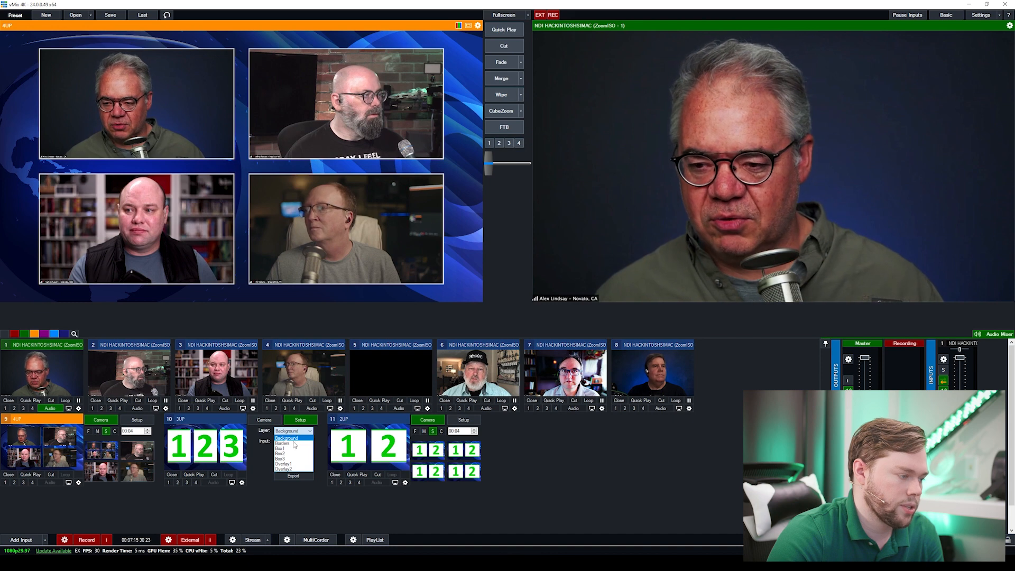
click(282, 443)
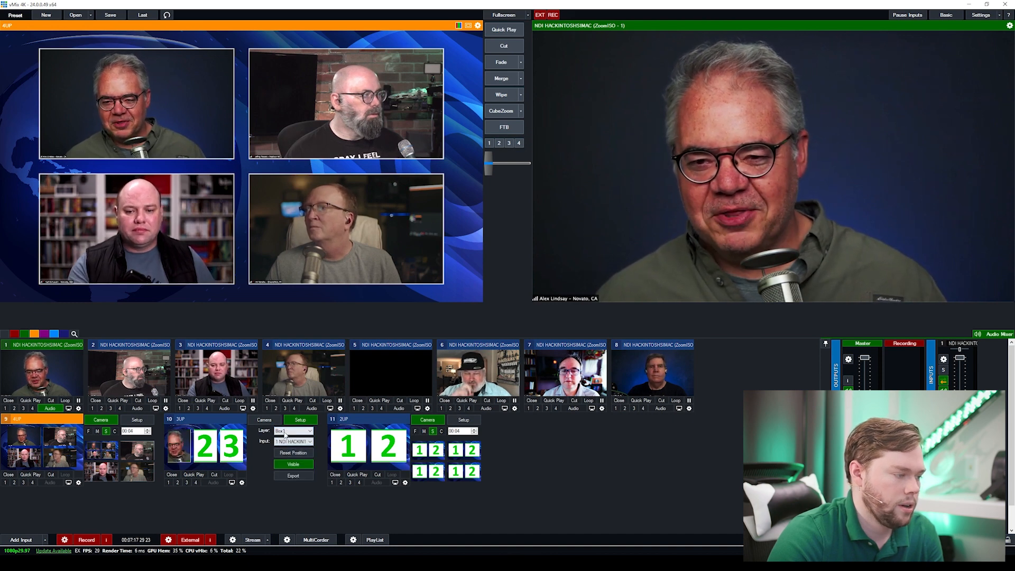
click(293, 442)
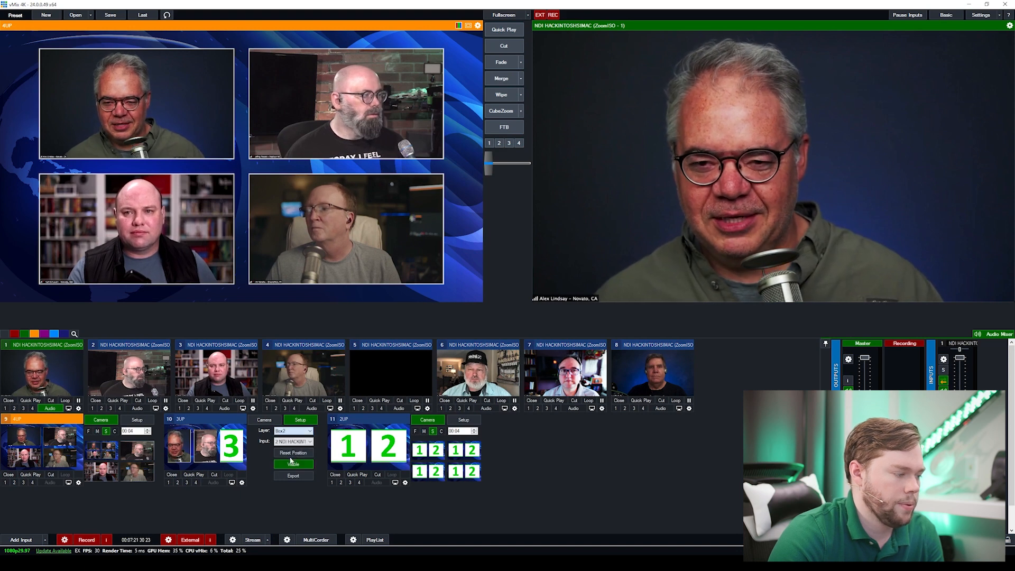
click(291, 431)
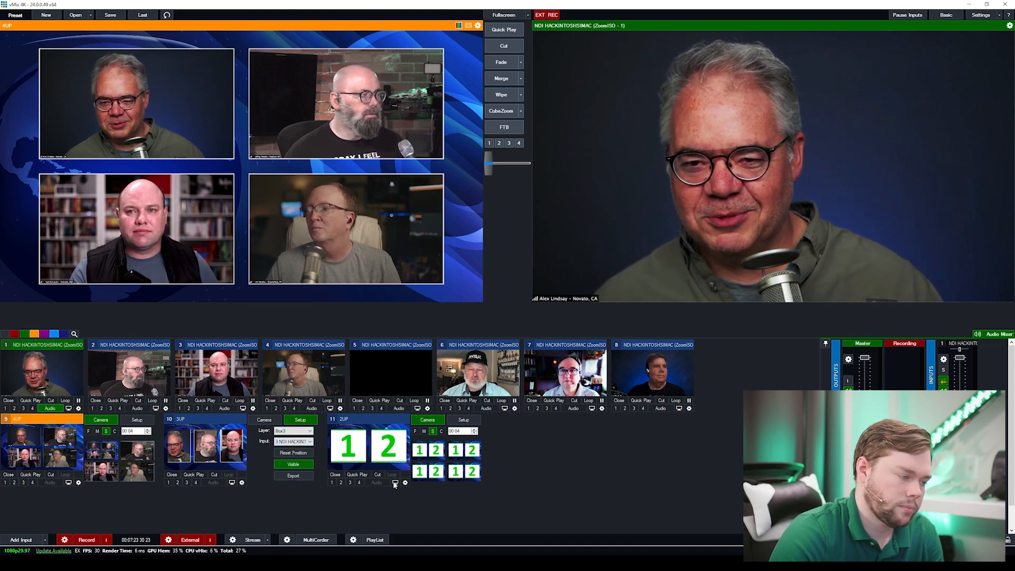
click(465, 419)
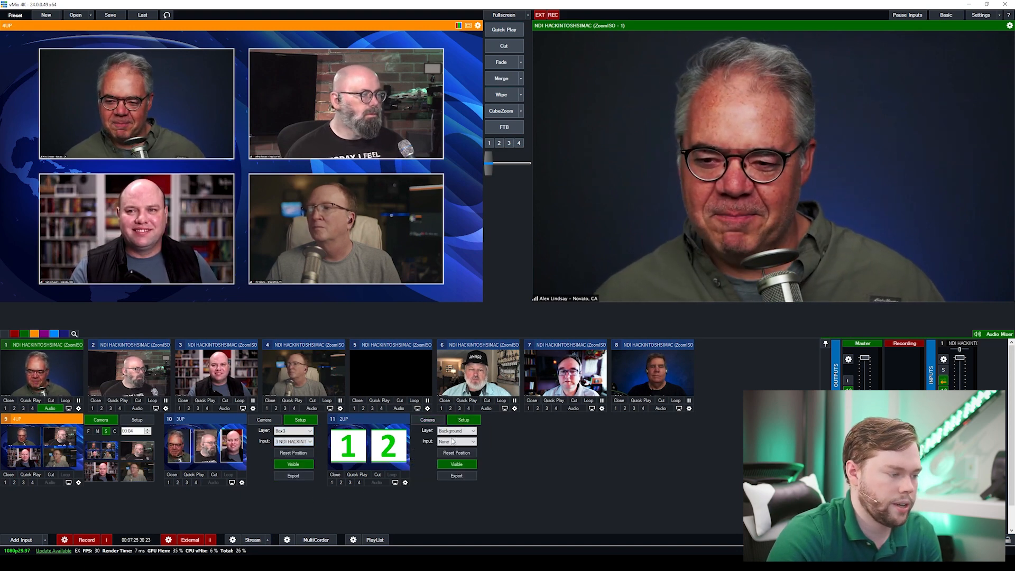
- Put ZoomISO inputs 1 and 2 in the 2UP boxes and send 2UP to output
click(473, 442)
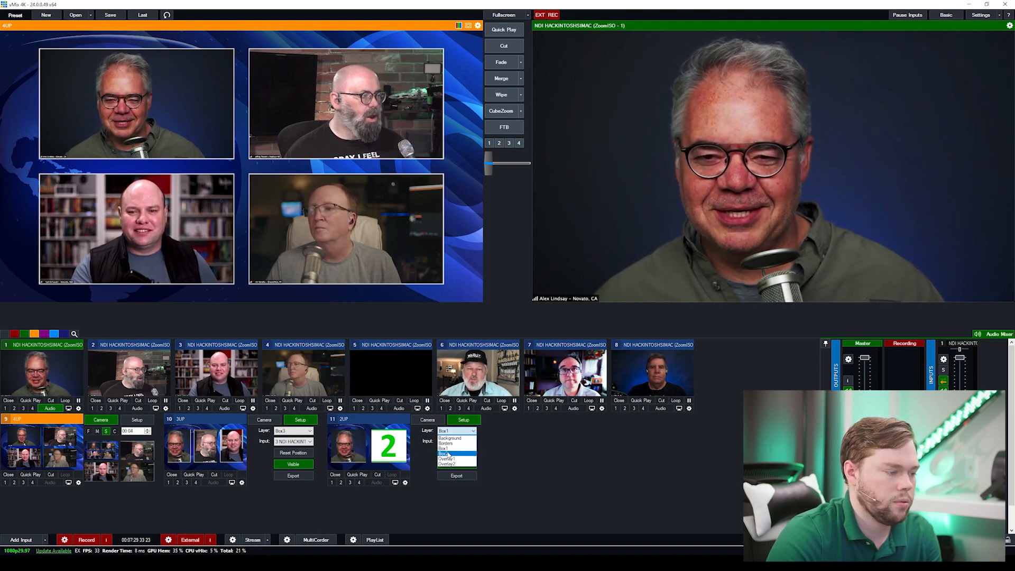
click(445, 447)
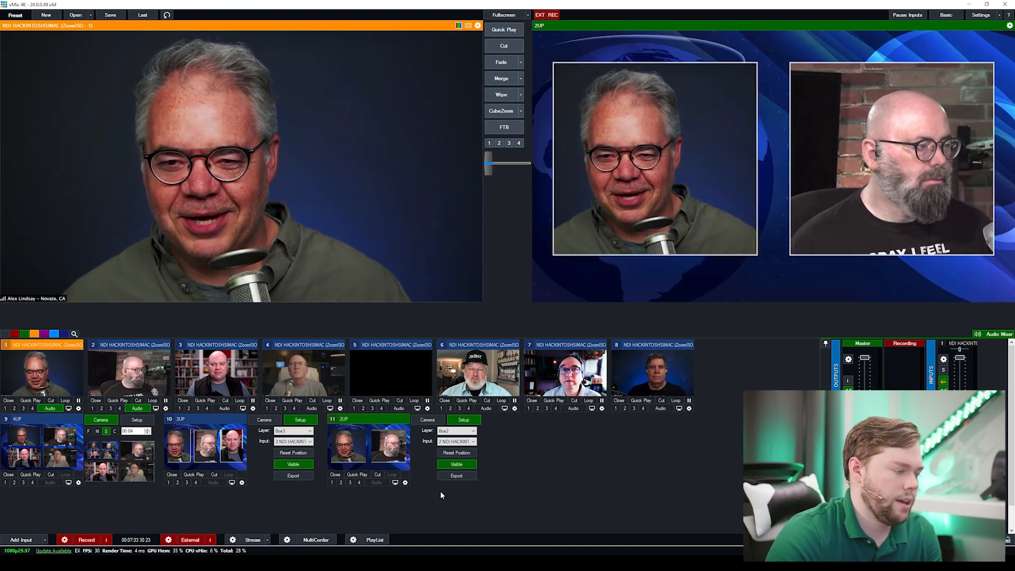
click(204, 419)
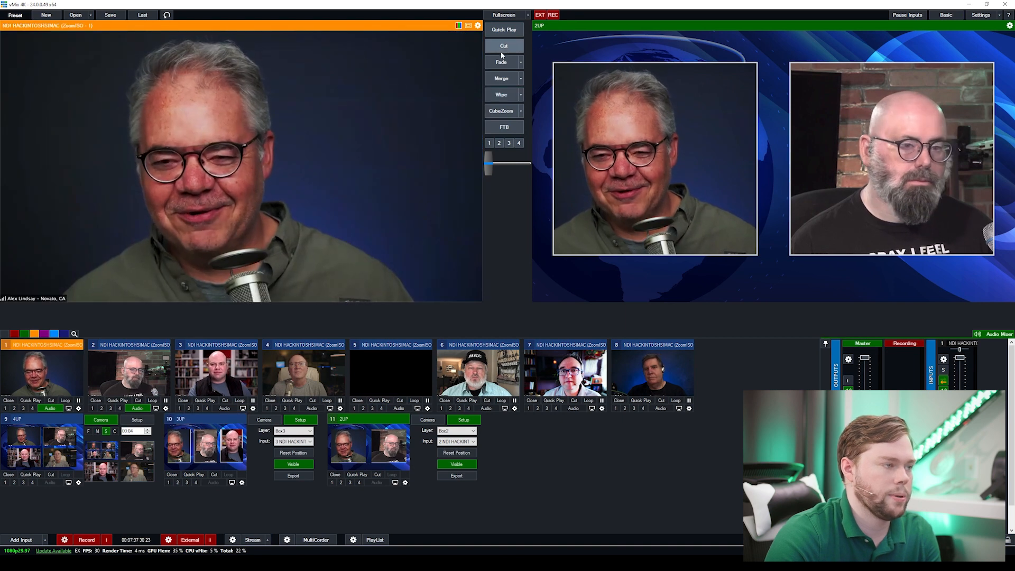
- Cut the previewed set to output, then merge the second guest's feed on air
click(505, 46)
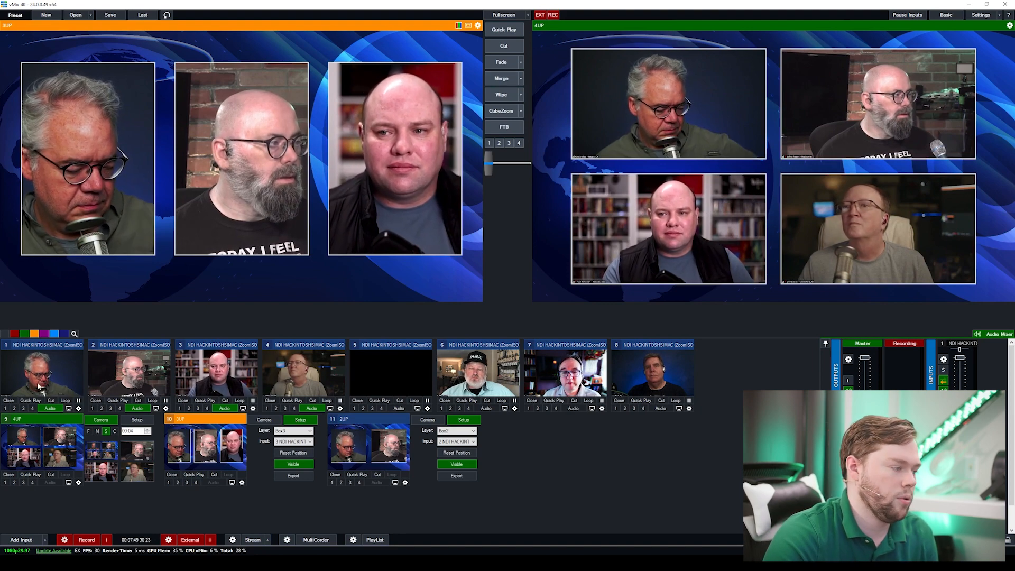
click(129, 372)
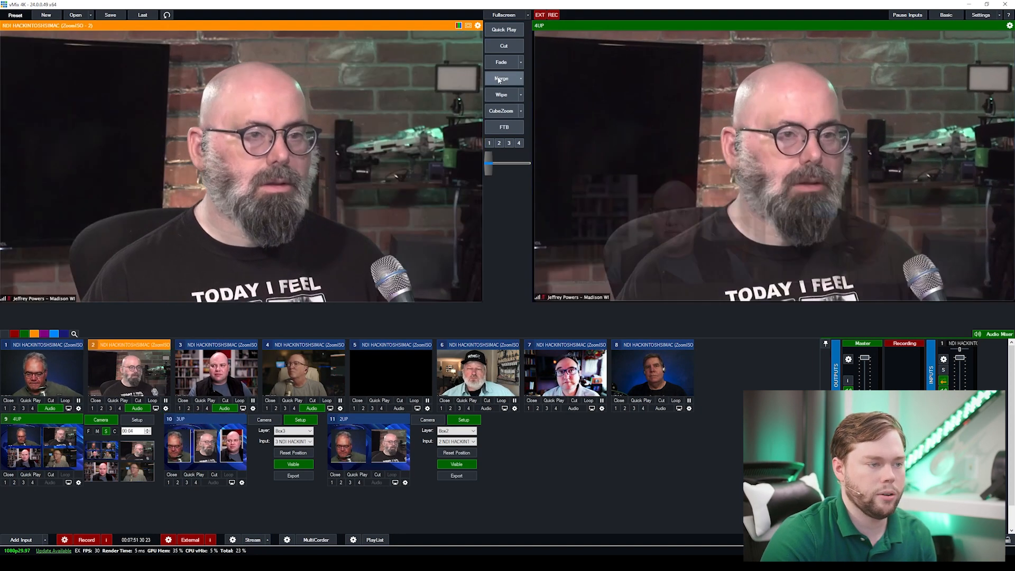
click(502, 78)
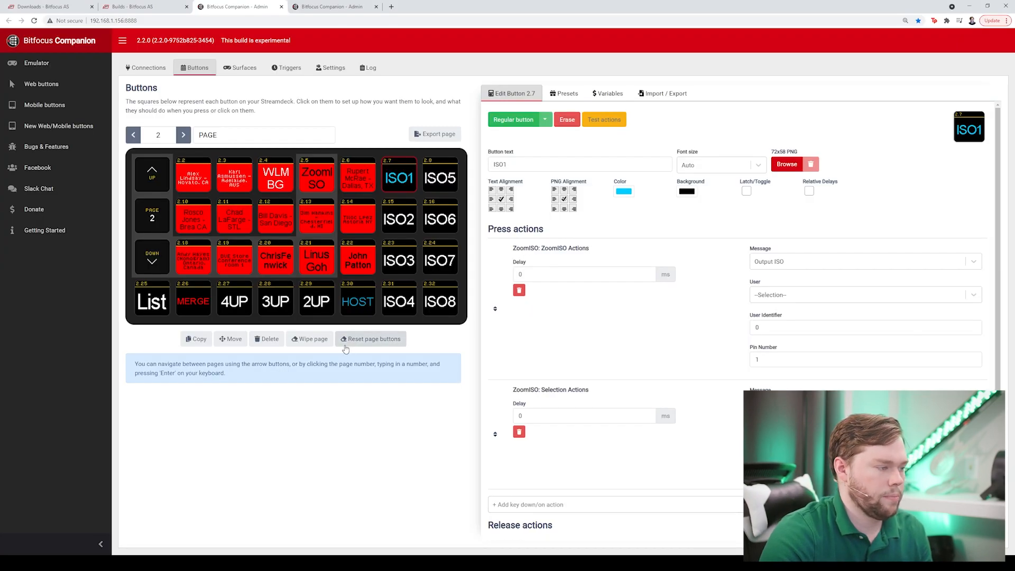
- Inspect the MERGE, 4UP, 3UP, 2UP and HOST button actions and the vMix connection
click(193, 300)
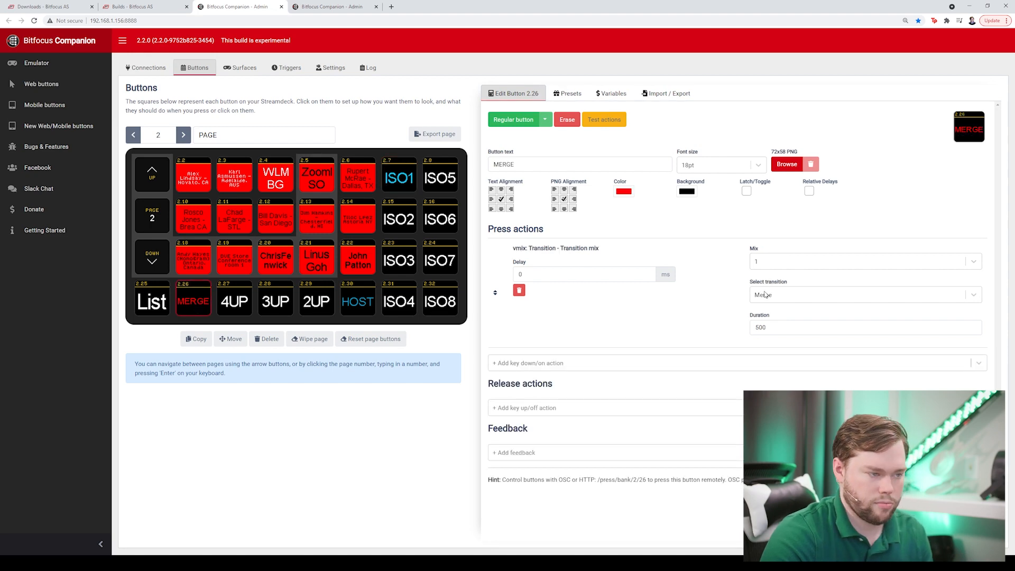
click(148, 67)
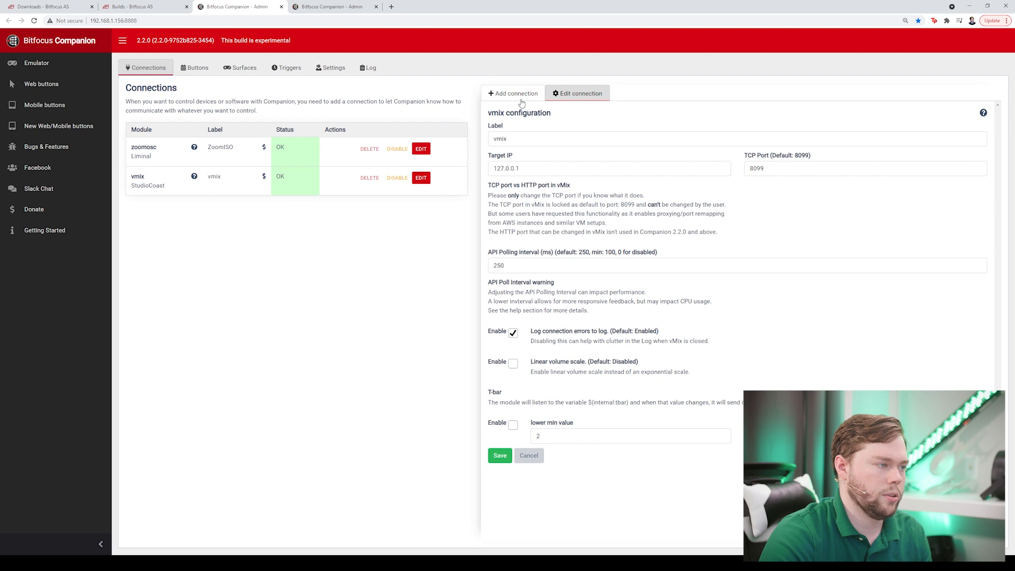
click(198, 67)
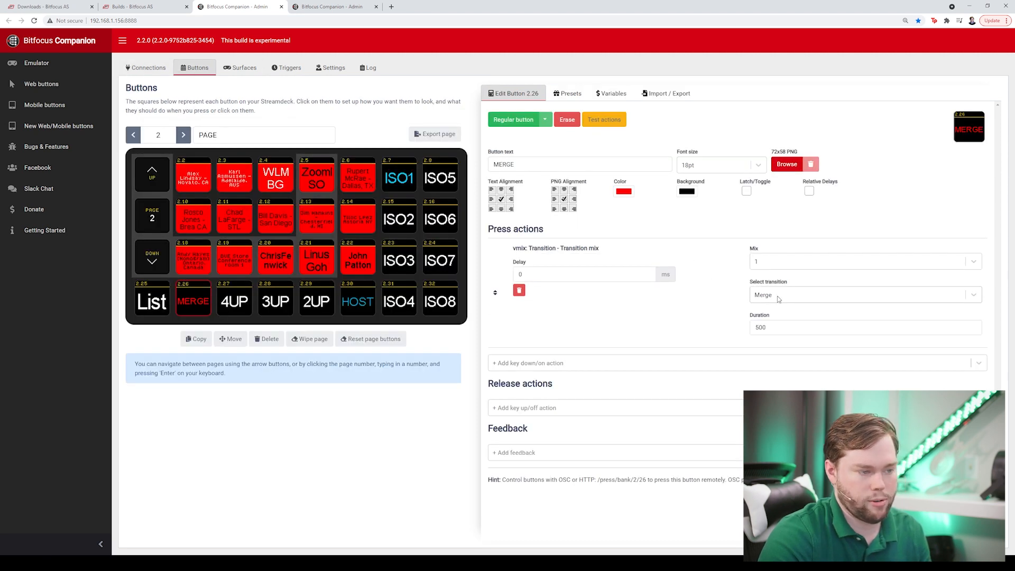
click(233, 300)
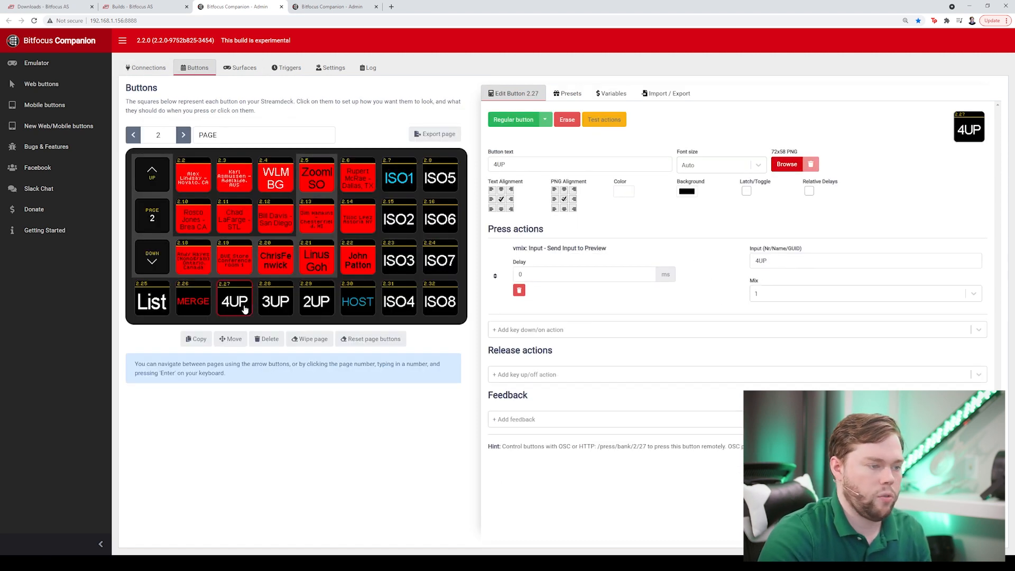
click(274, 301)
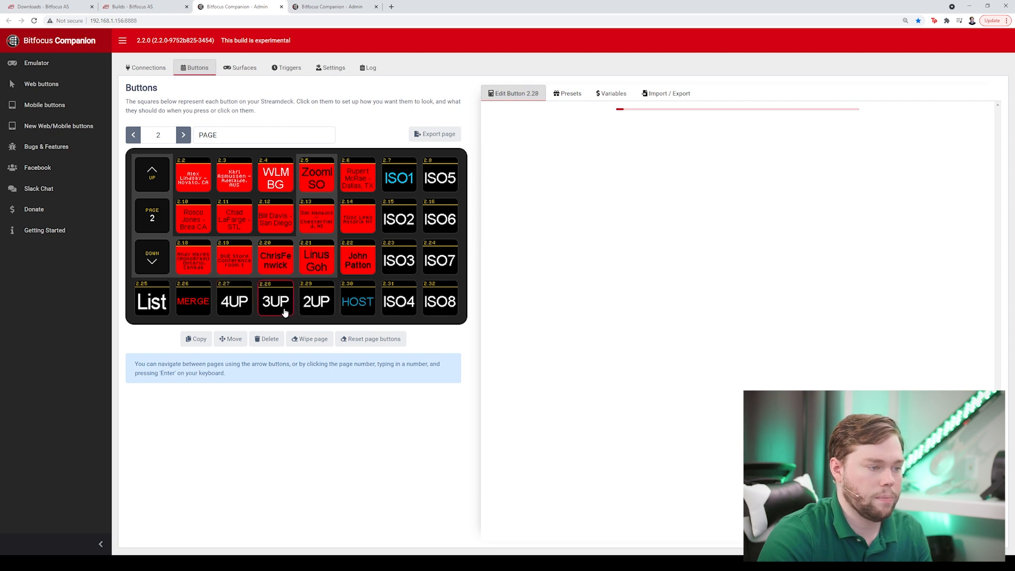
click(317, 300)
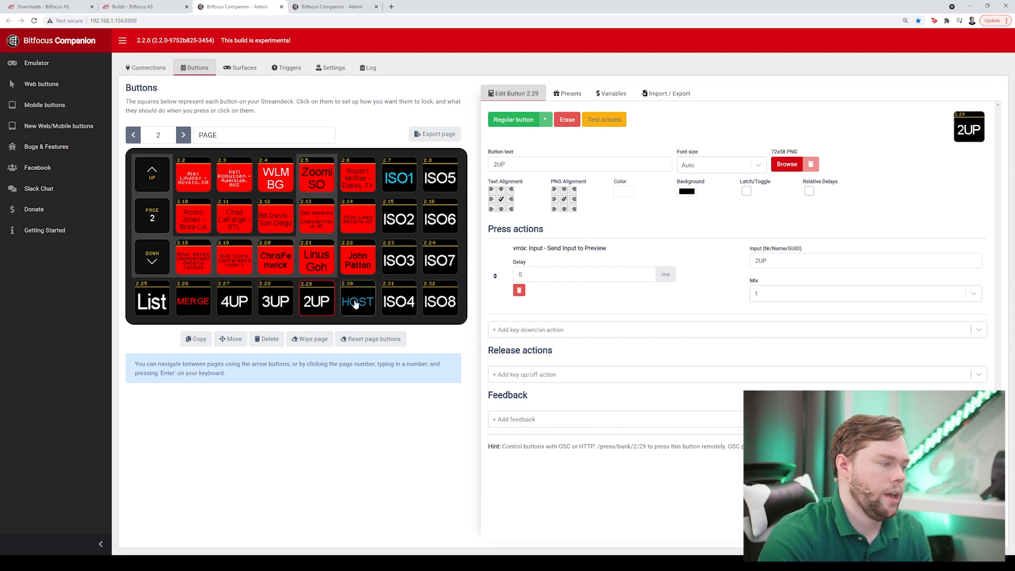
click(358, 301)
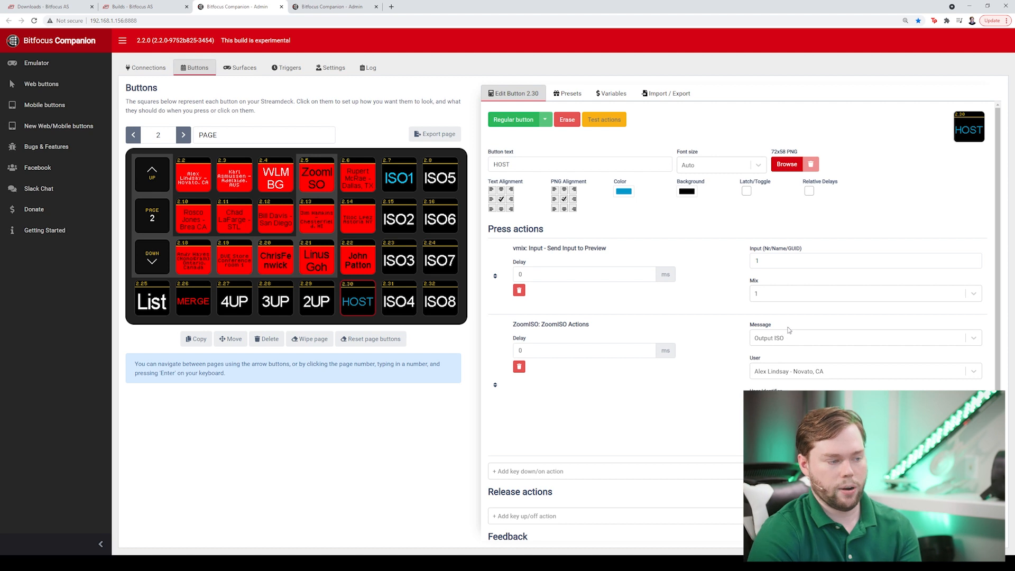
mouse_move(830, 349)
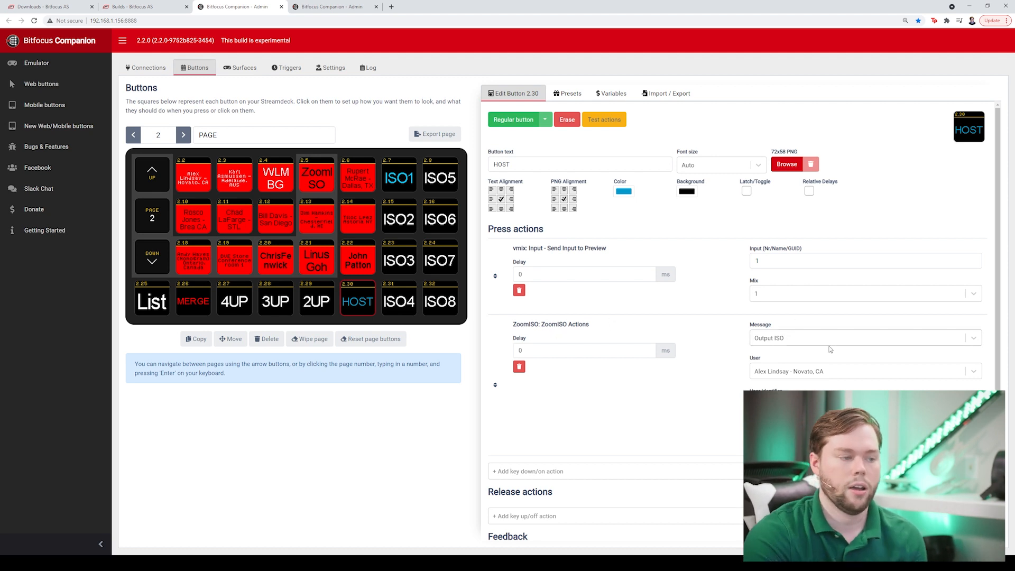
mouse_move(830, 320)
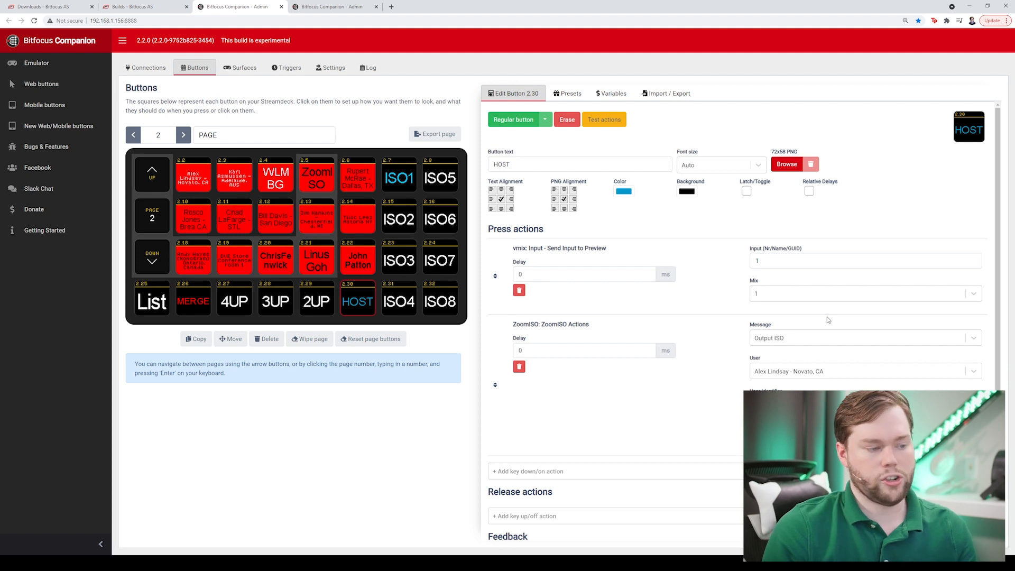
- Open the participant dropdown in the HOST button's ZoomISO output action, currently Alex Lindsay
click(865, 371)
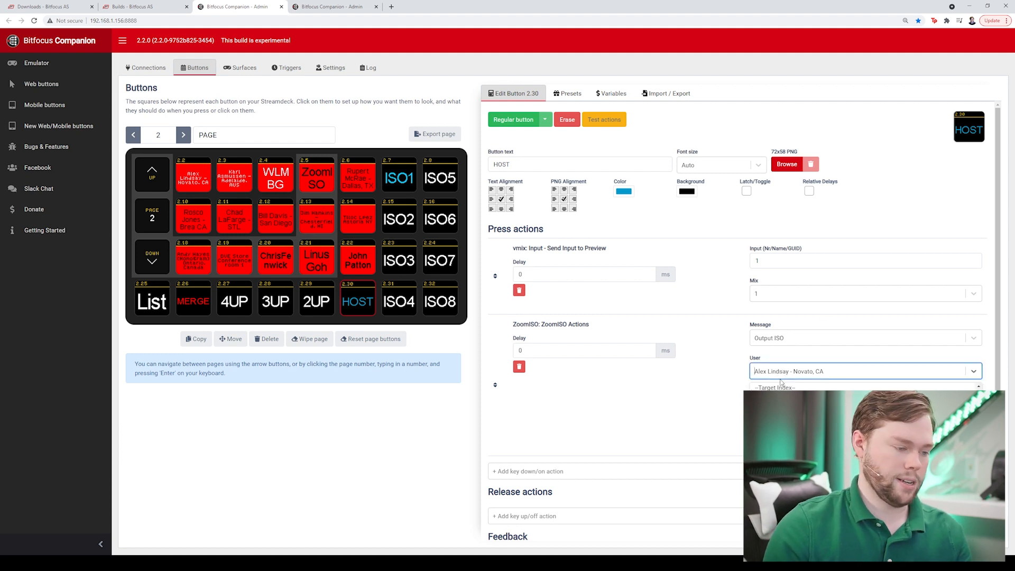